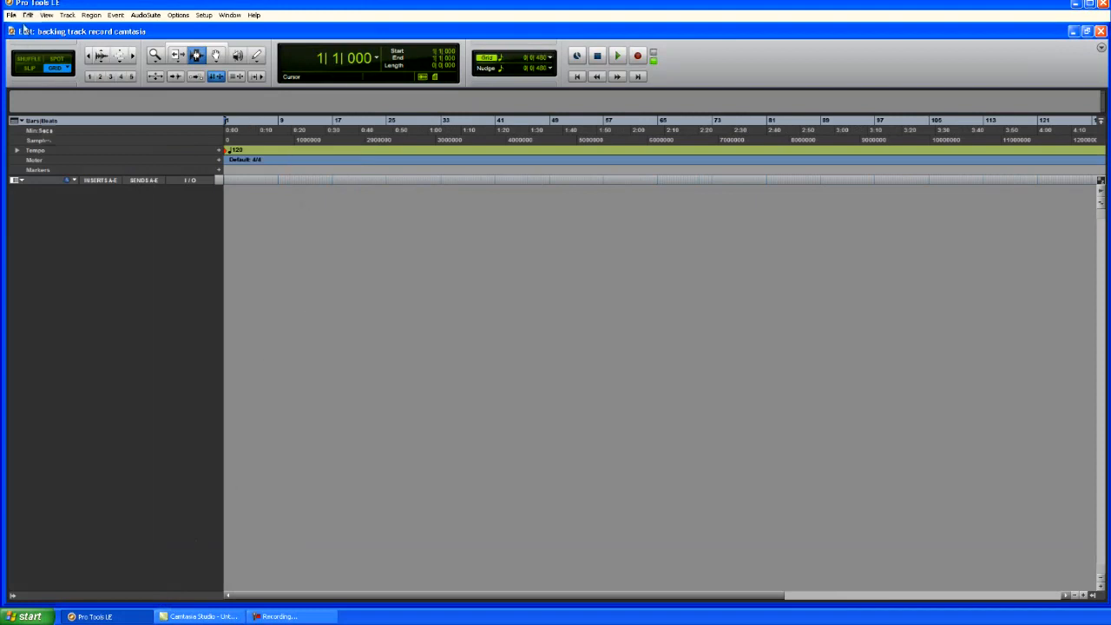
Step: Import the Slow Blues backing track onto a new track at session start
left_click(11, 14)
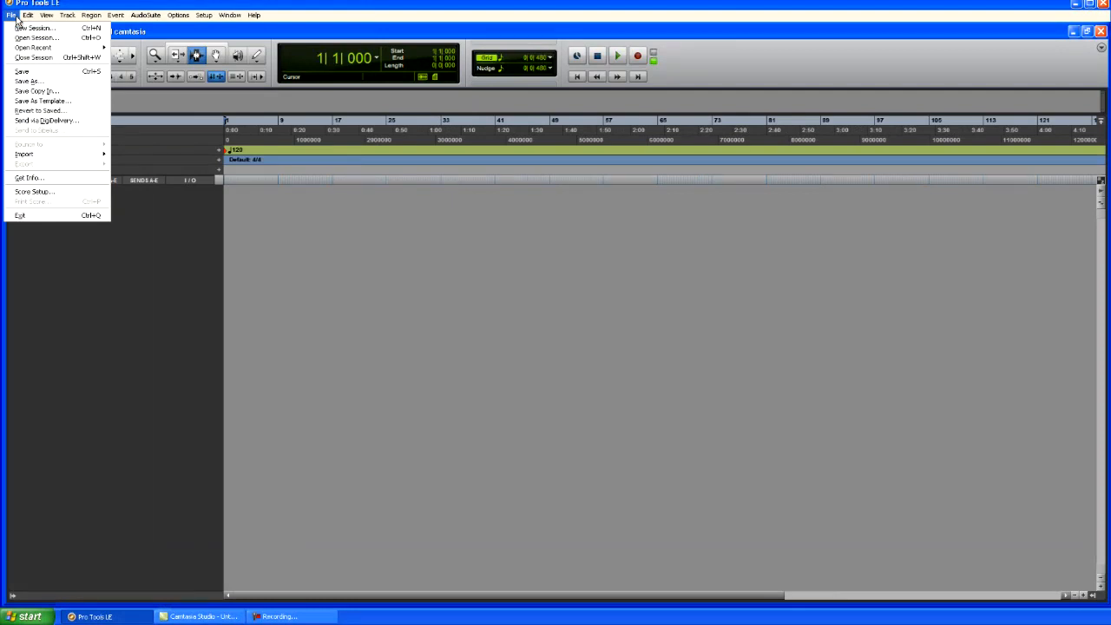
left_click(27, 15)
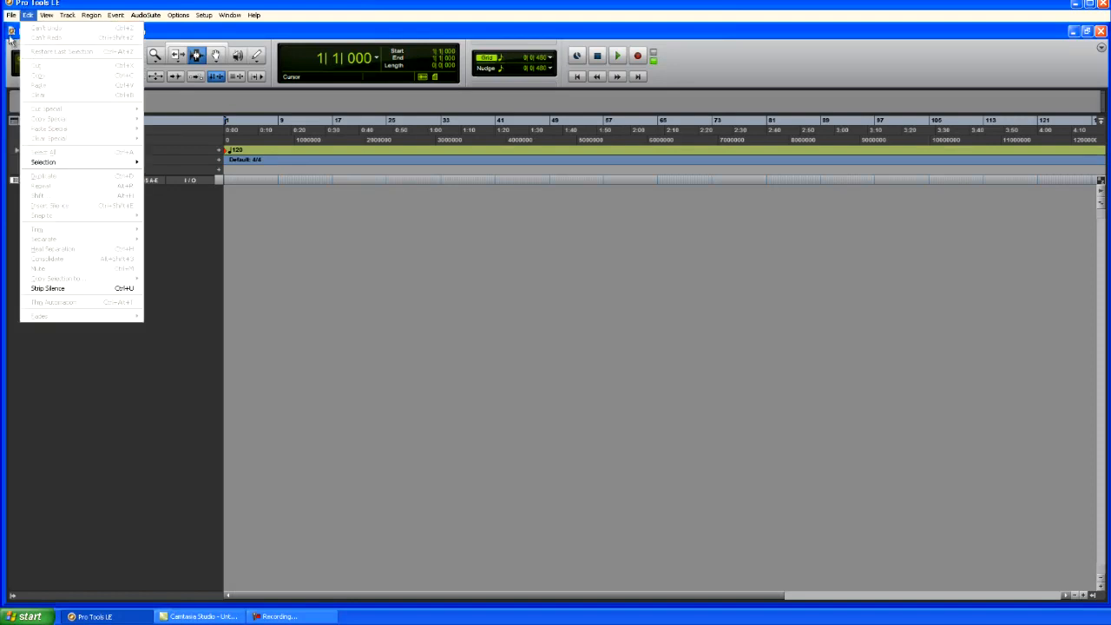
left_click(11, 15)
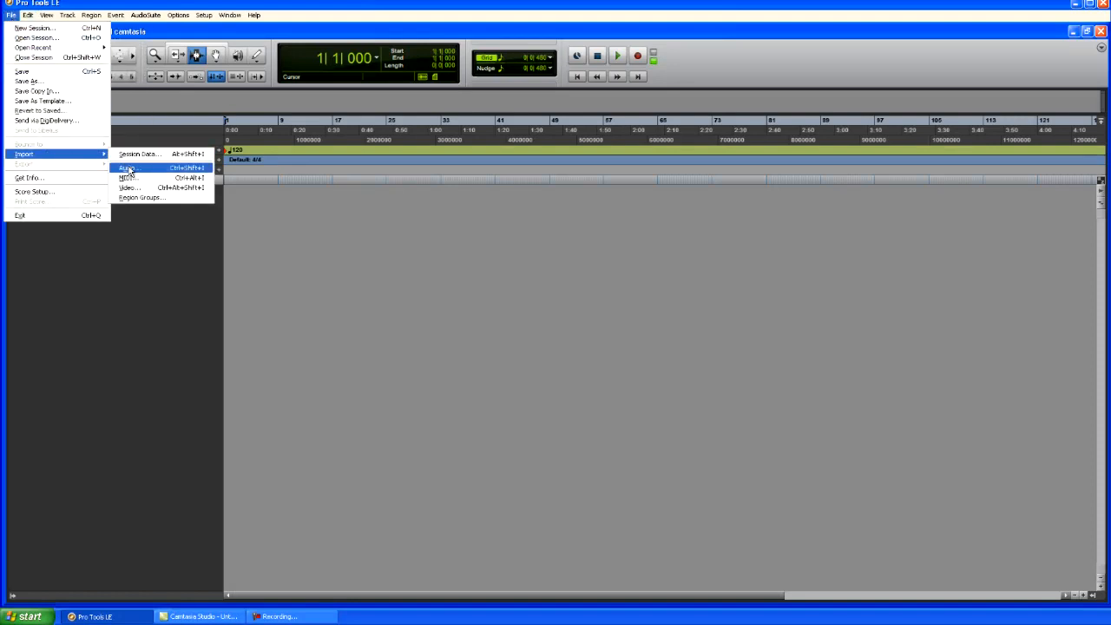
left_click(128, 168)
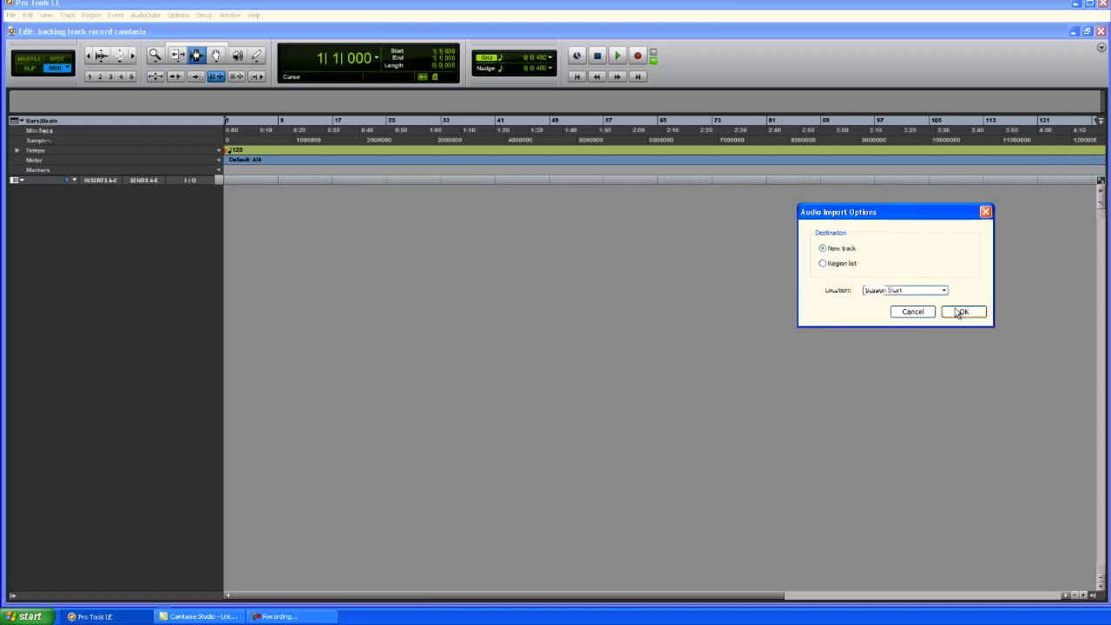
left_click(962, 312)
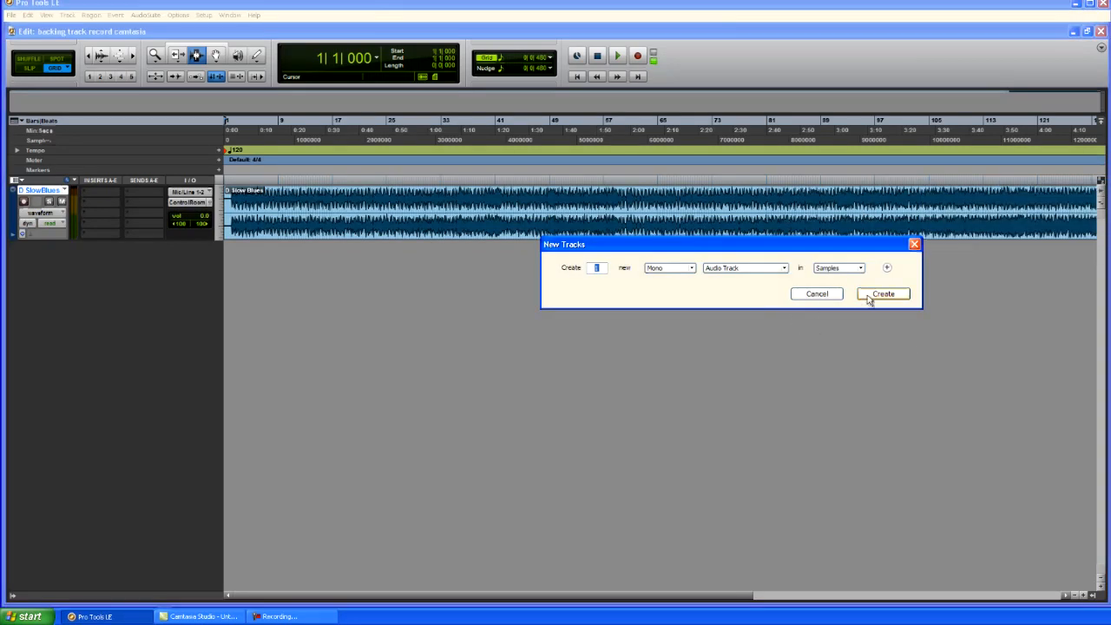
Step: Create one new mono audio track, Audio 1, in the New Tracks dialog
left_click(882, 294)
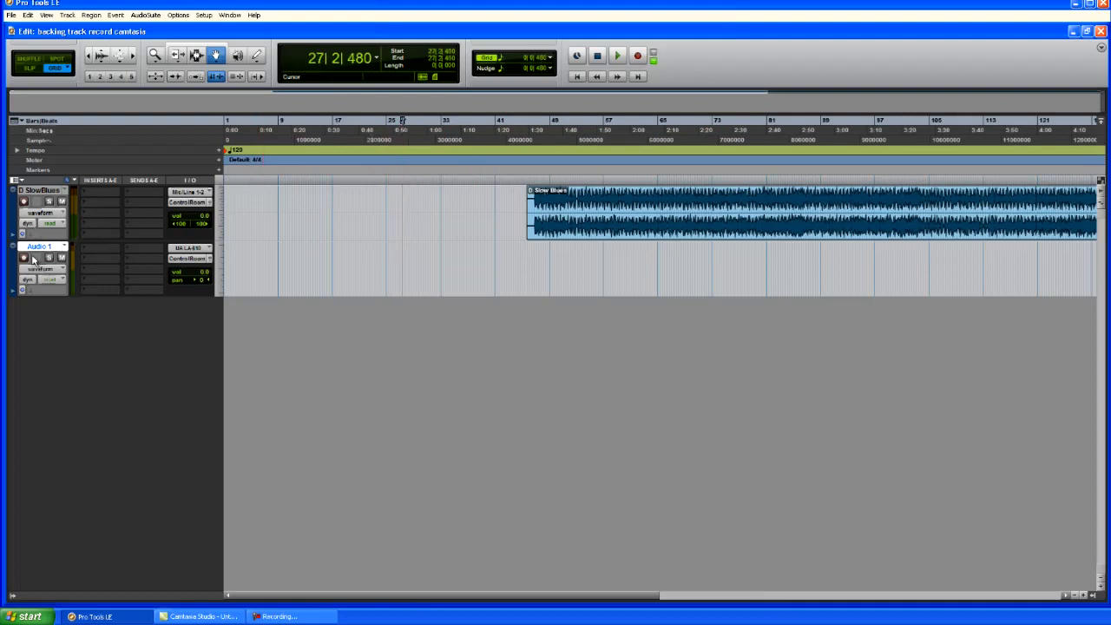
Step: Record-arm the Audio 1 track and set the recording start point in the timeline
left_click(23, 257)
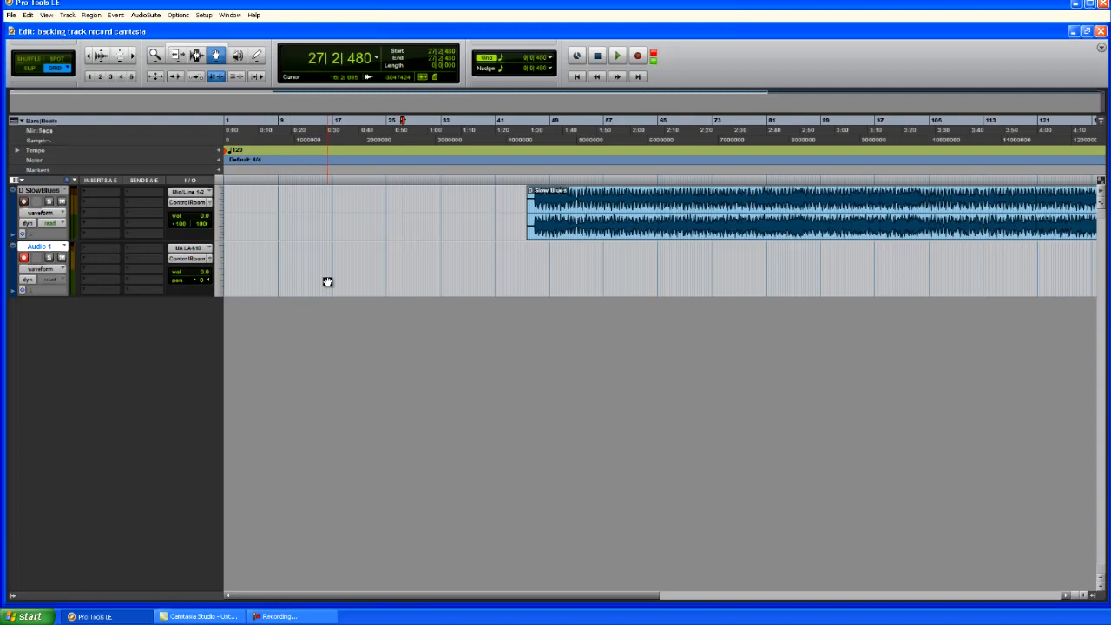
left_click(616, 55)
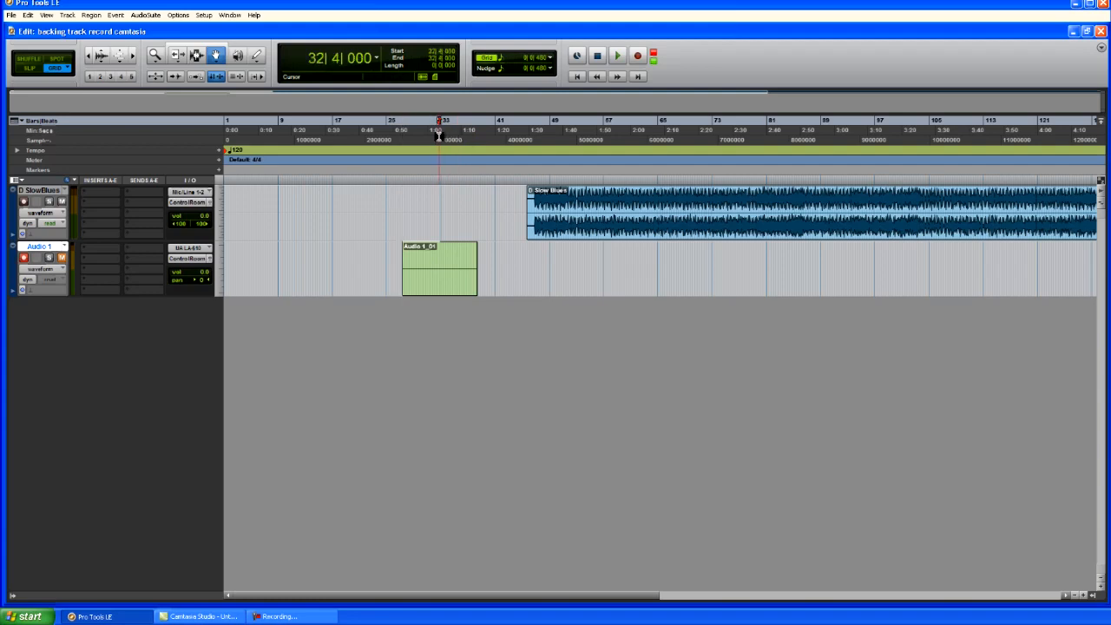
Step: Bring up the 'recording over backing track' session with the Gui take near bar 212
left_click(617, 55)
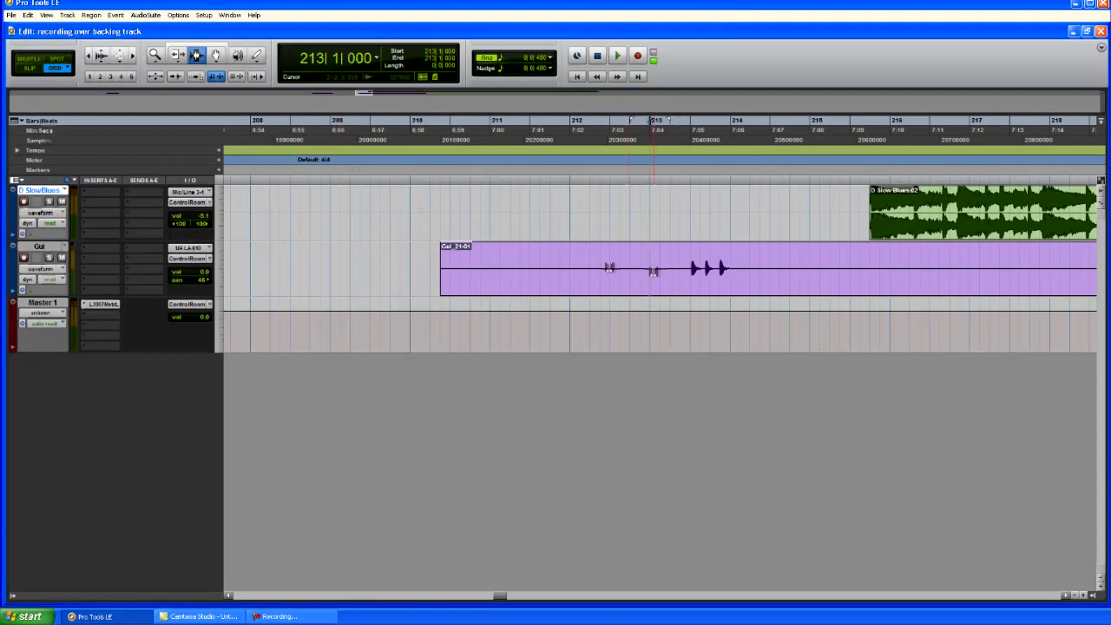
Step: Audition the Gui take from bar 212 and open the Gui track's insert choices
left_click(617, 55)
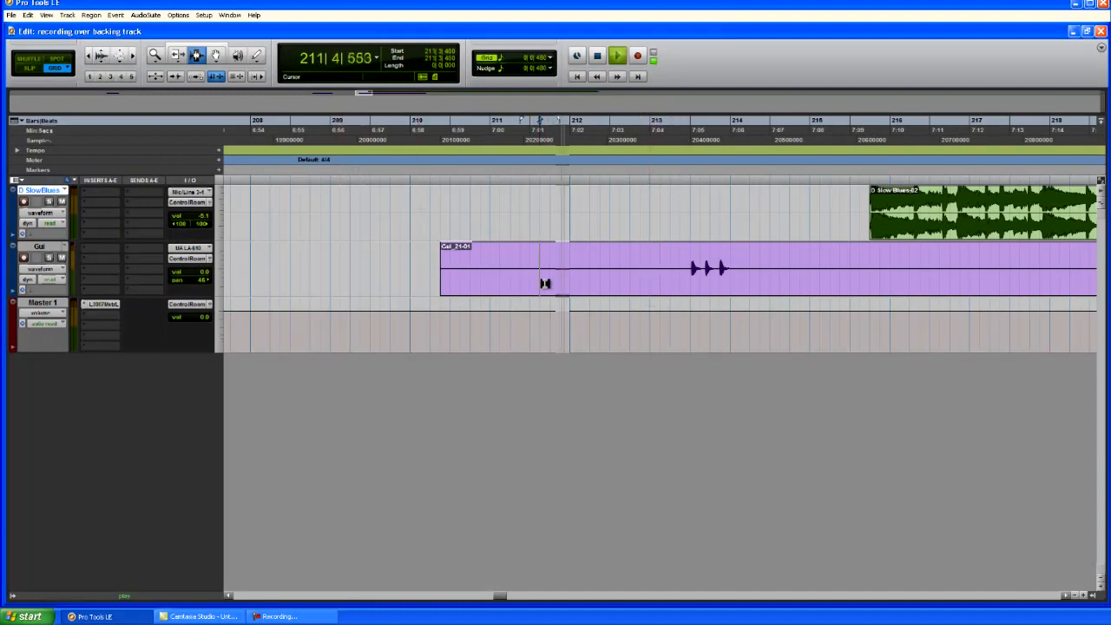
left_click(616, 56)
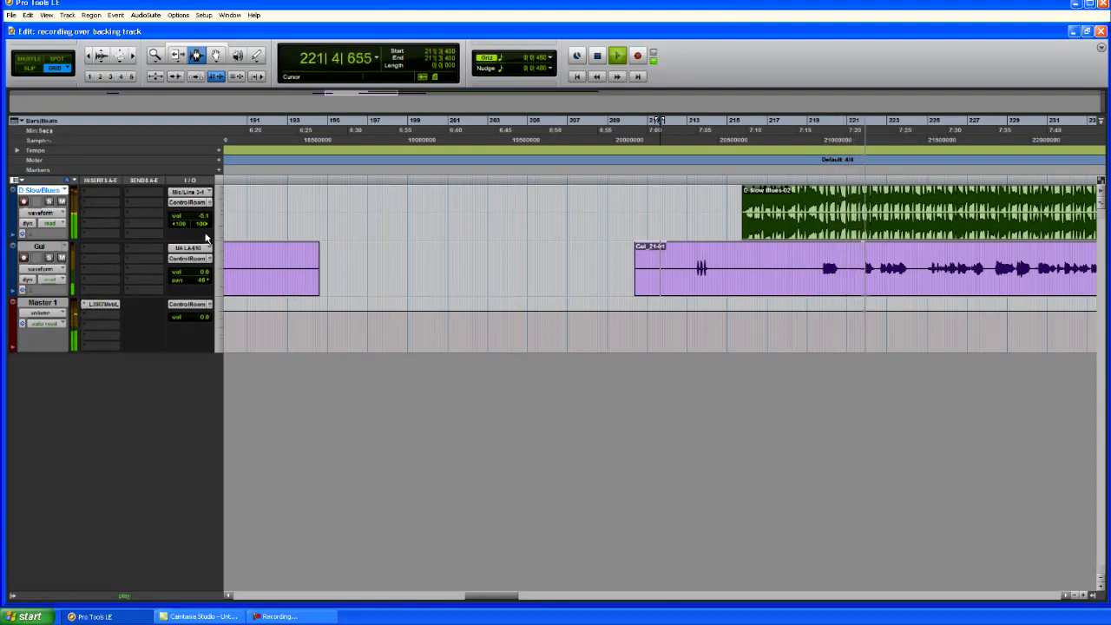
left_click(189, 202)
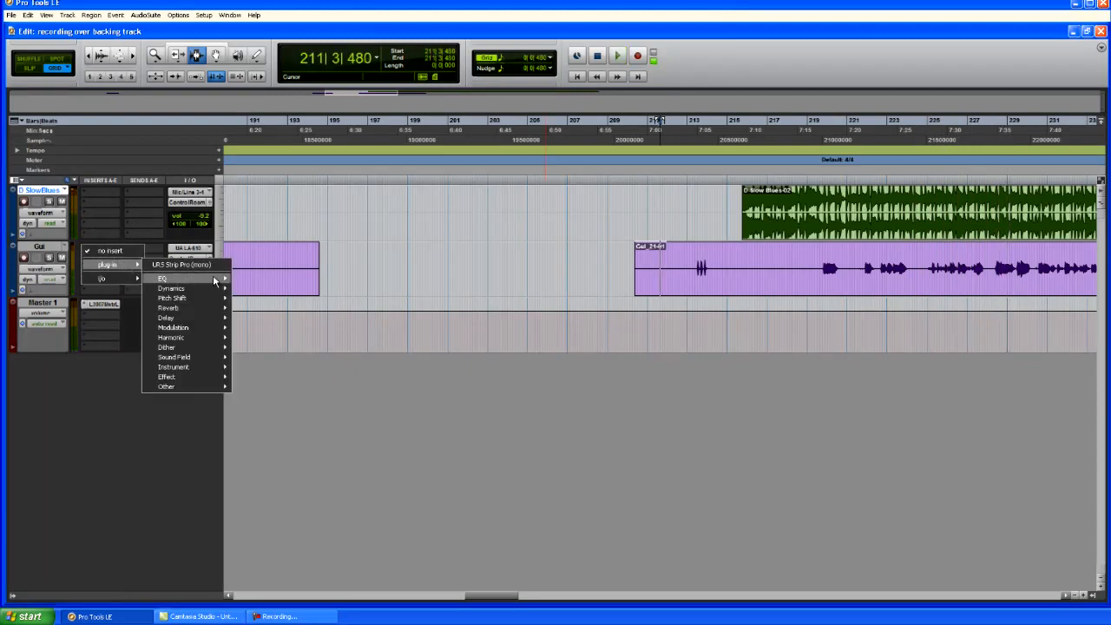
mouse_move(163, 278)
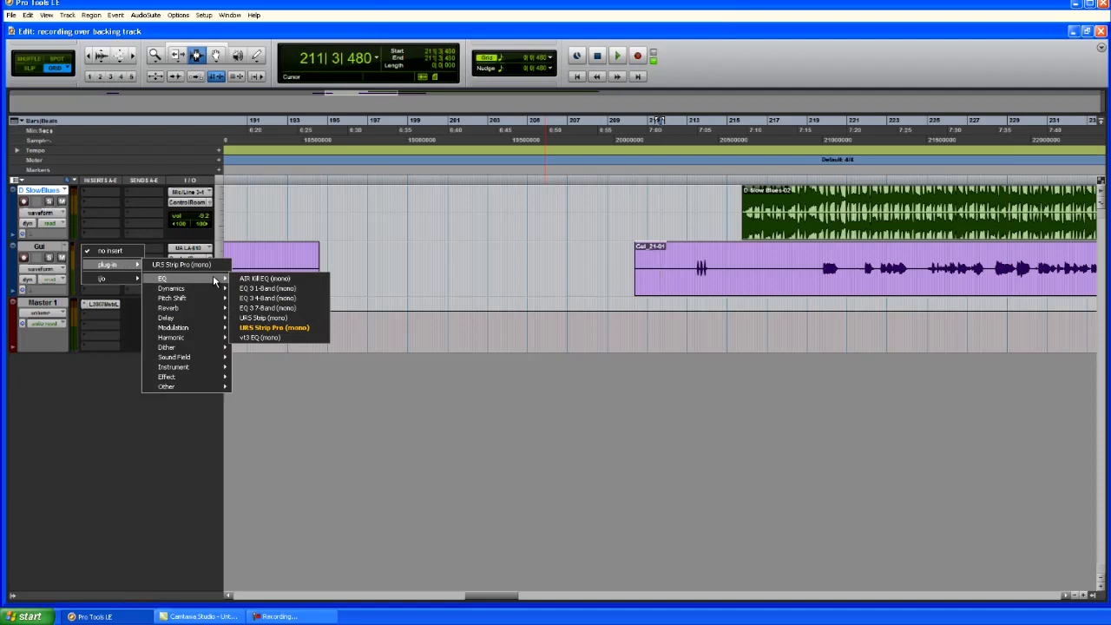
mouse_move(171, 288)
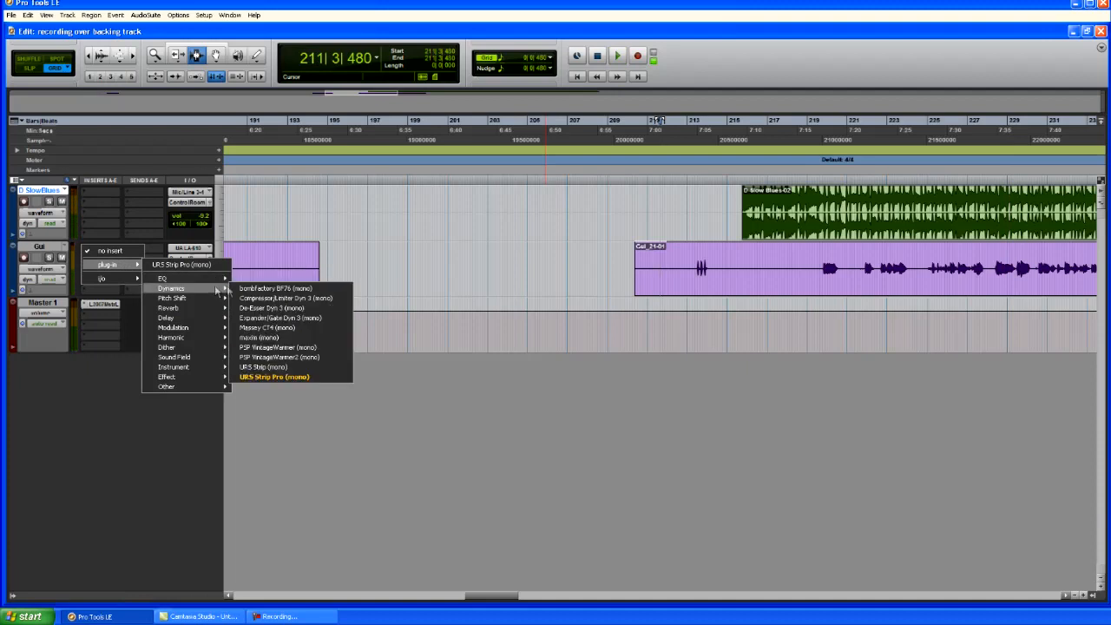
mouse_move(295, 318)
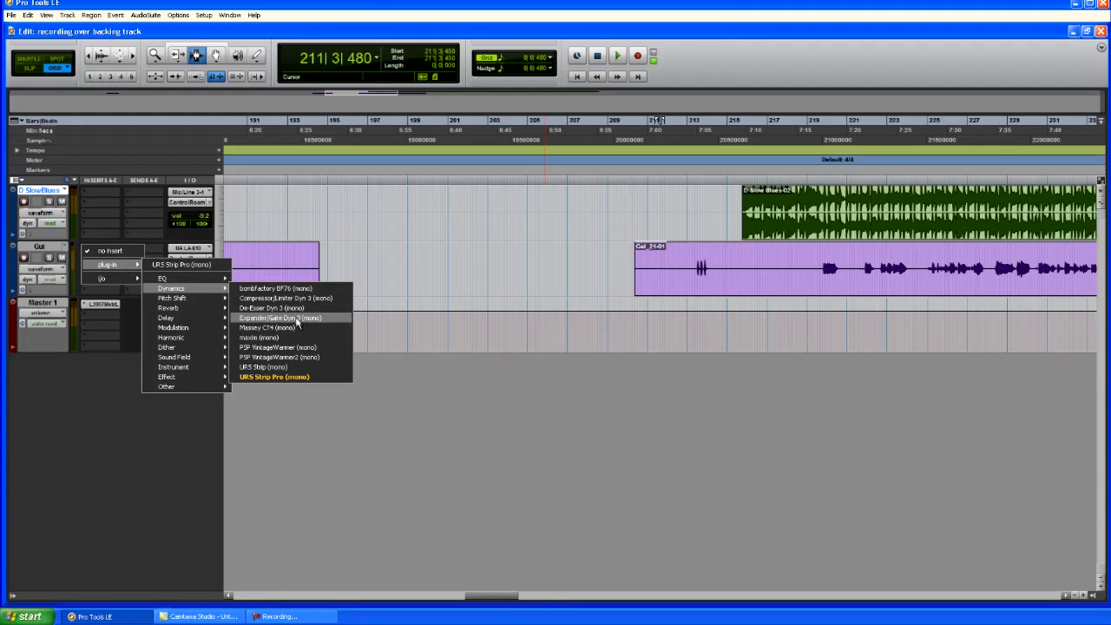
mouse_move(286, 347)
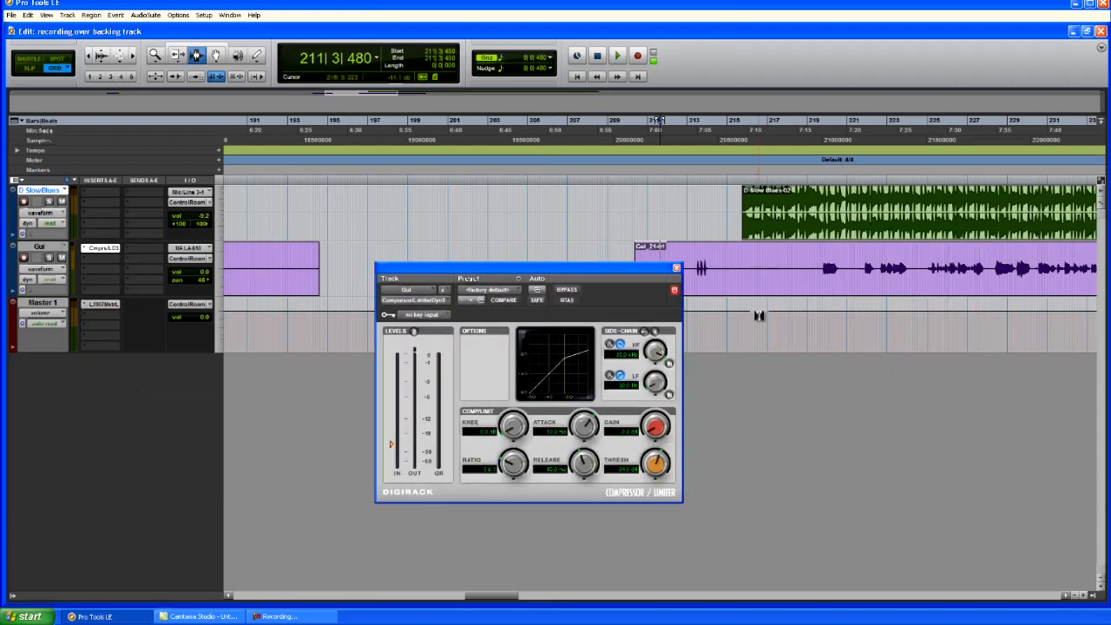
Step: Tweak the Compressor/Limiter Dyn 3 on Gui during playback, lengthening release, then close it
left_click(616, 56)
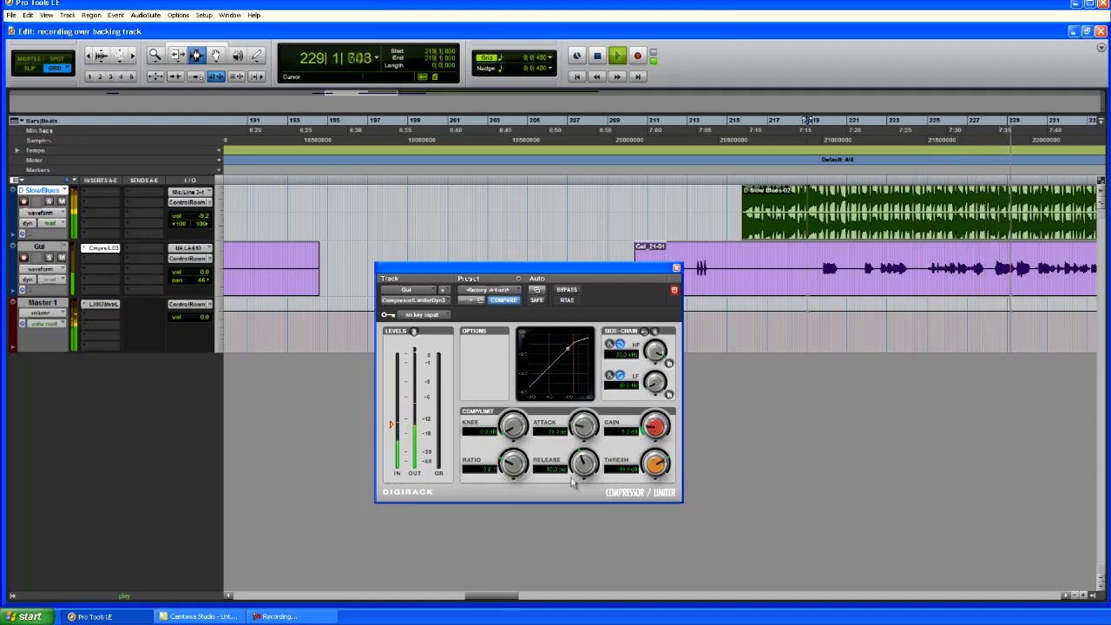
left_click_drag(582, 430, 581, 432)
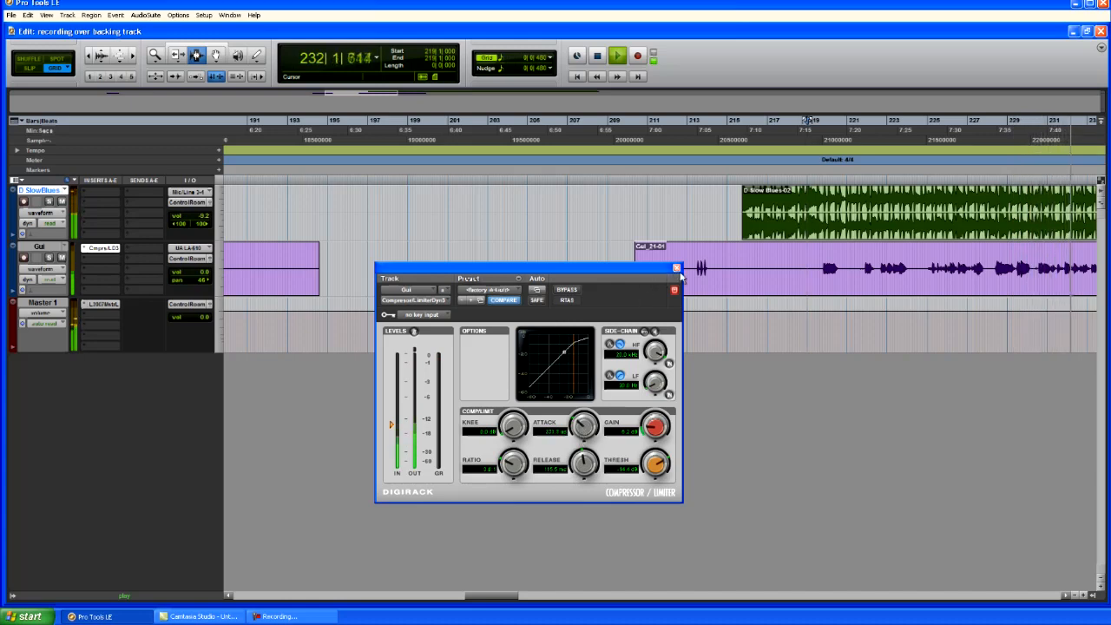
left_click(676, 267)
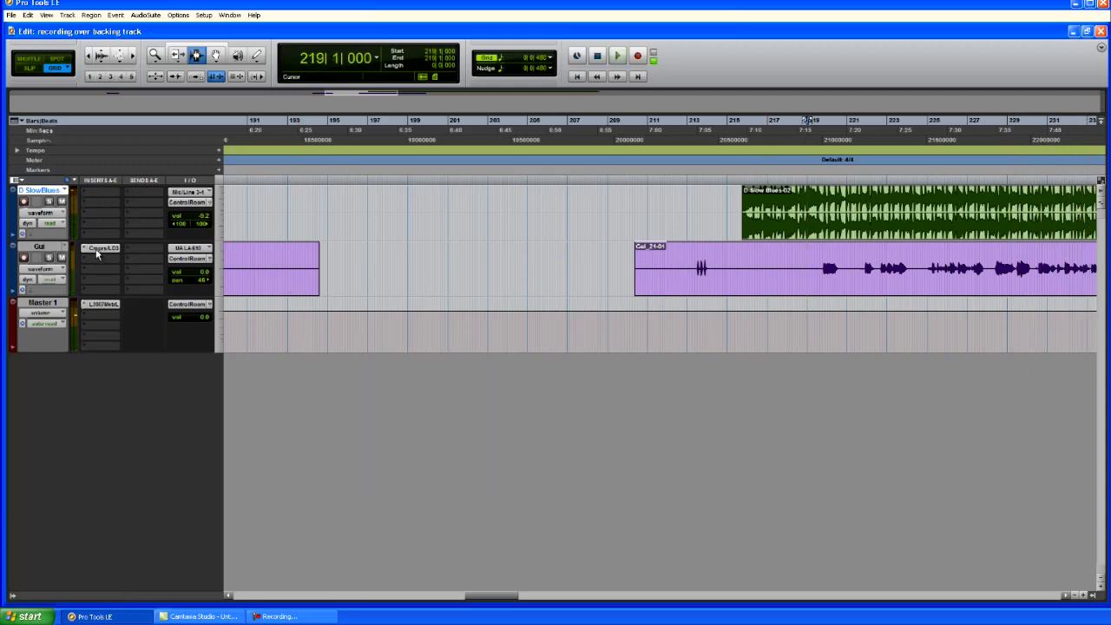
Step: Insert EQ 3 7-Band on another Gui slot and move its window over the session
left_click(100, 248)
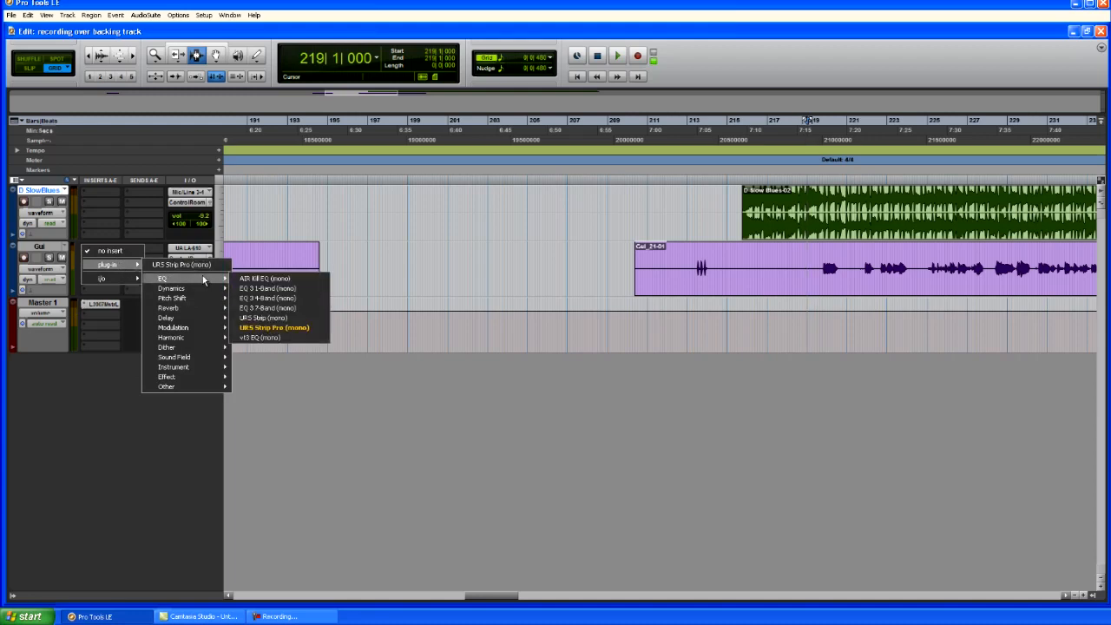
mouse_move(266, 298)
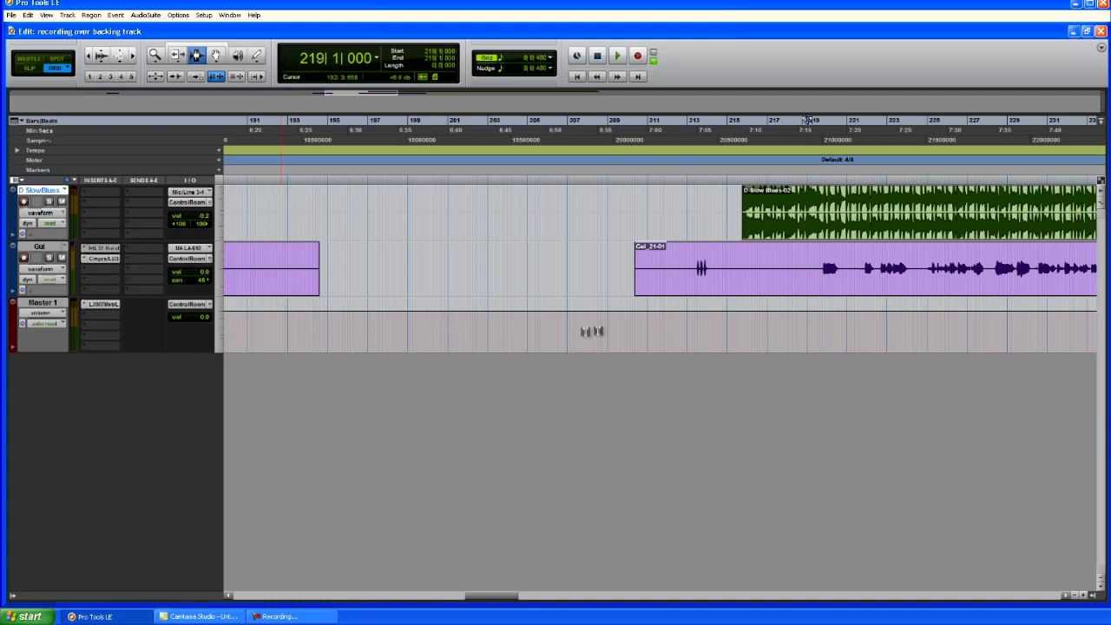
left_click(103, 248)
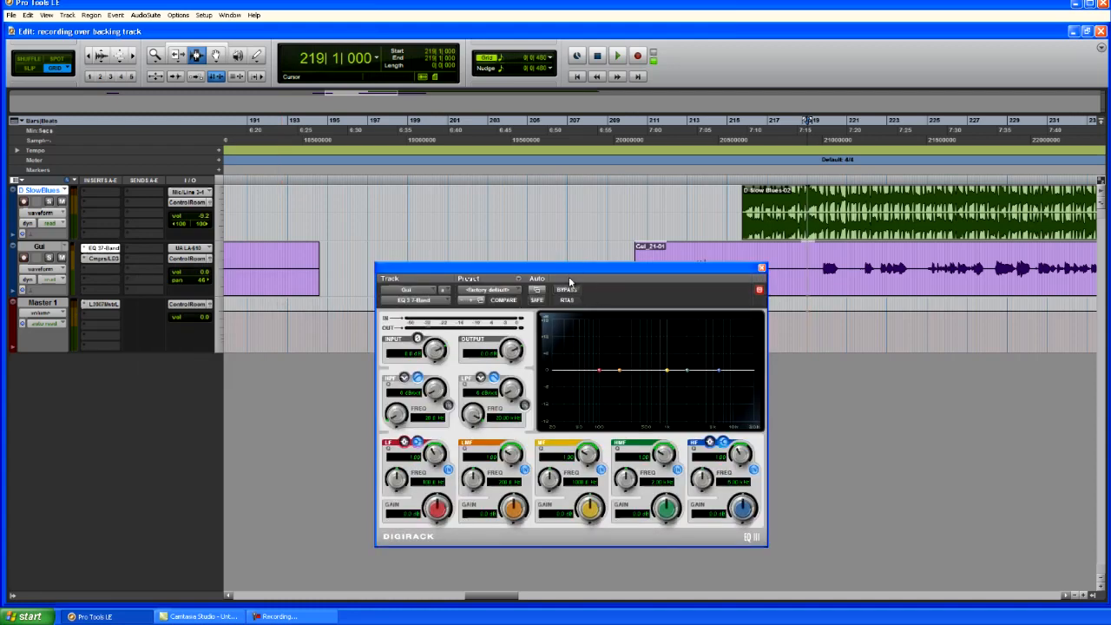
left_click_drag(570, 267, 498, 220)
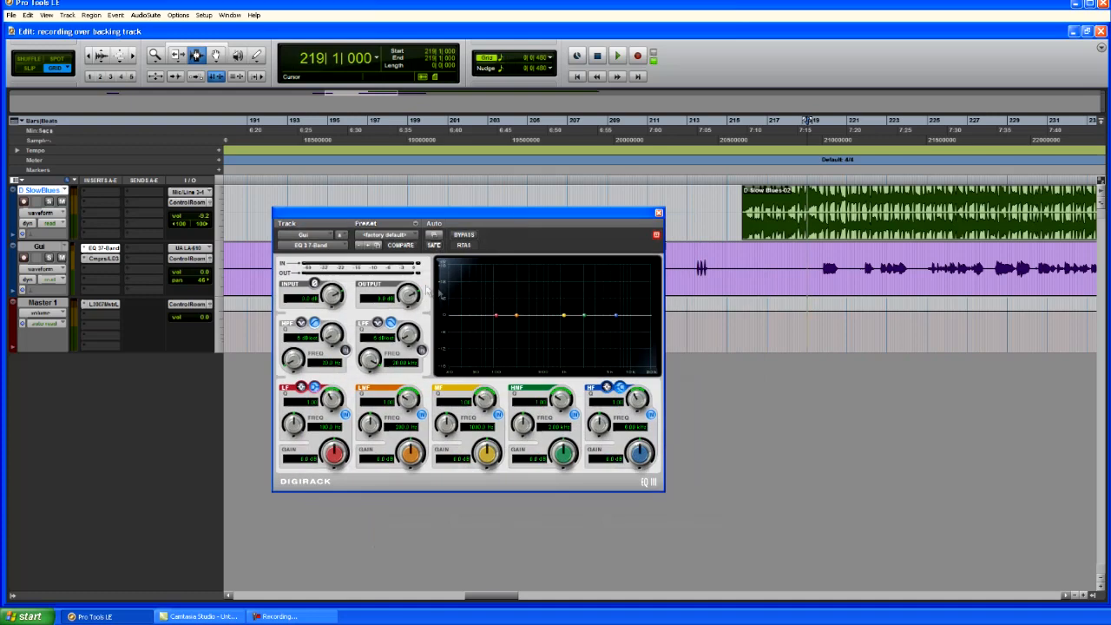
mouse_move(463, 322)
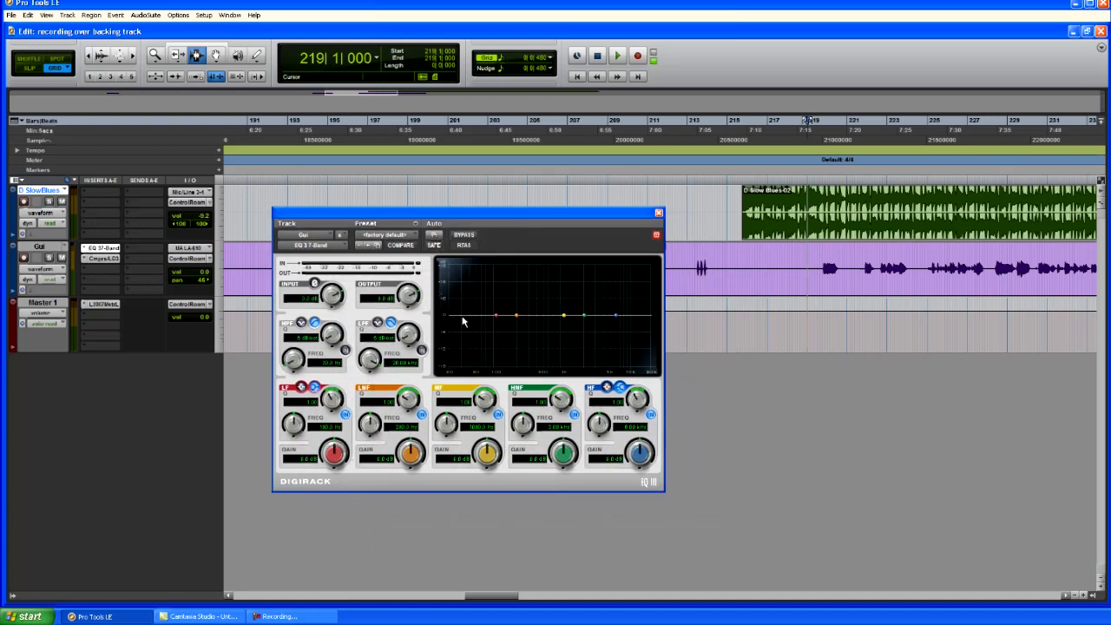
mouse_move(412, 318)
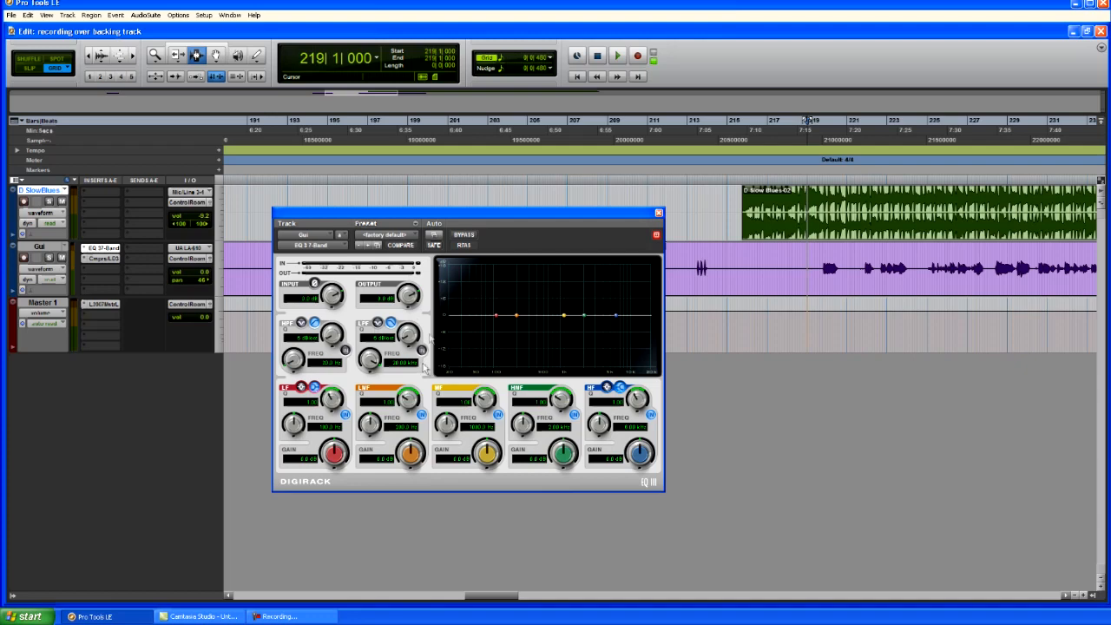
mouse_move(506, 217)
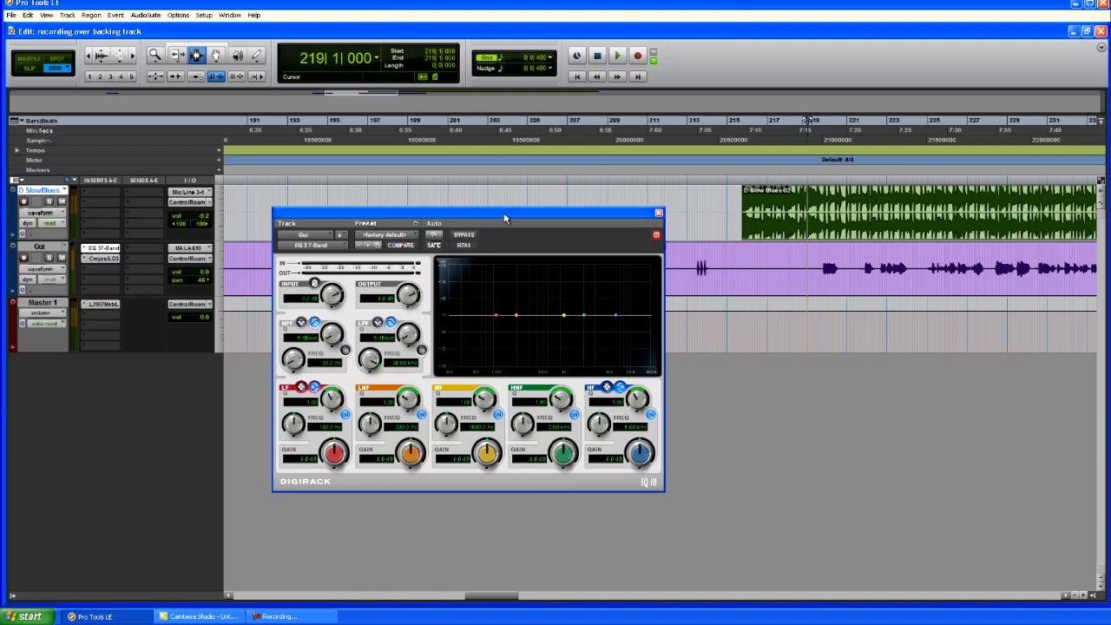
mouse_move(495, 255)
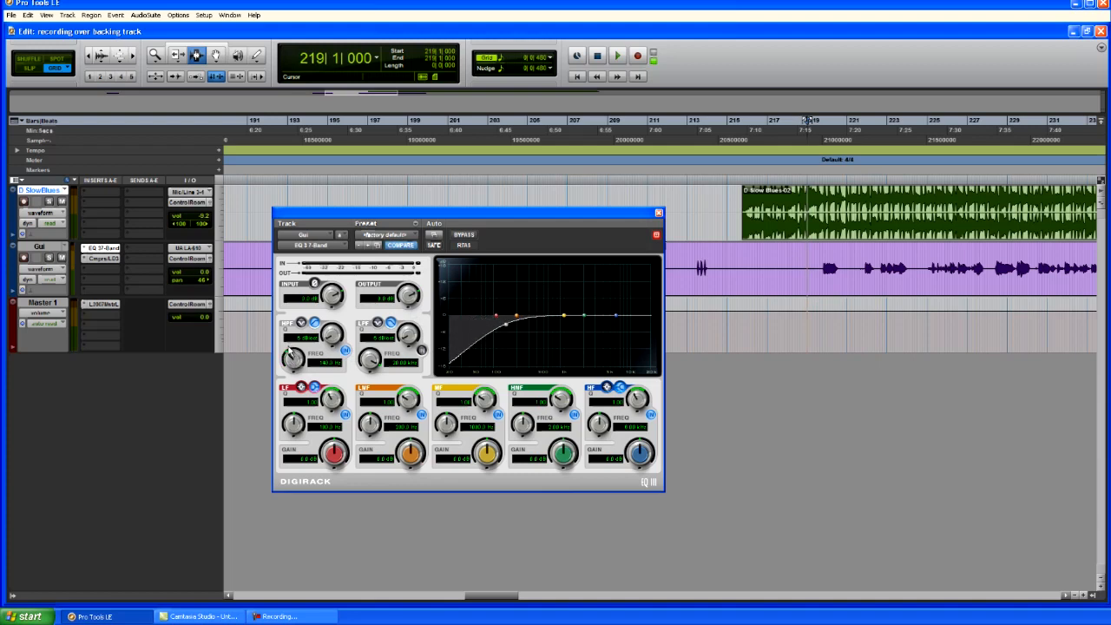
Step: Audition the low-cut guitar against the backing track, then close the EQ window
left_click(616, 56)
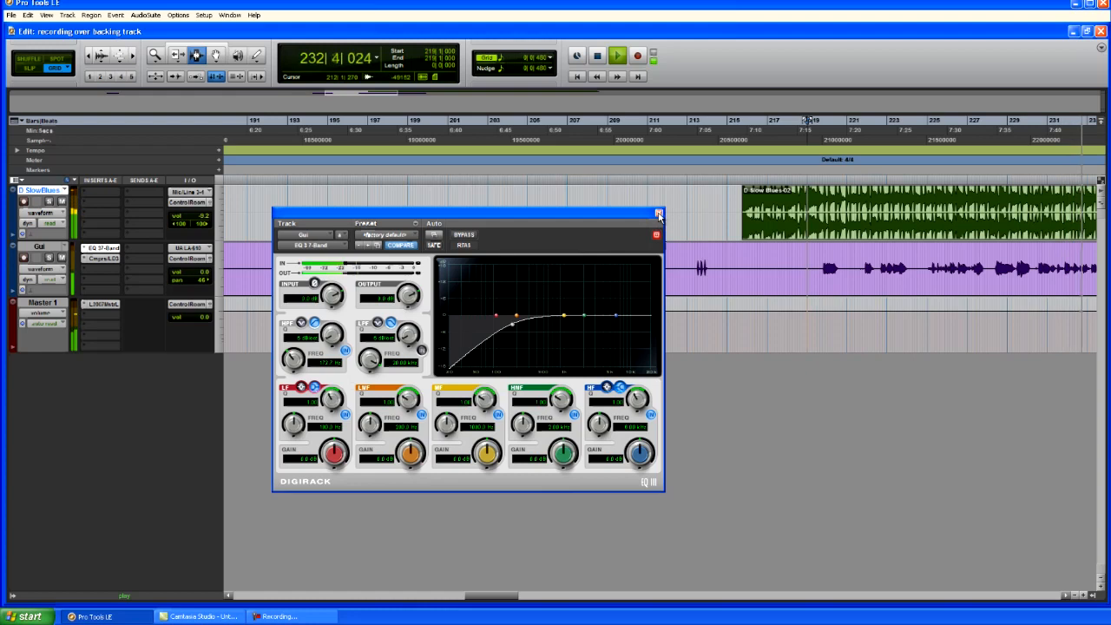
left_click(658, 214)
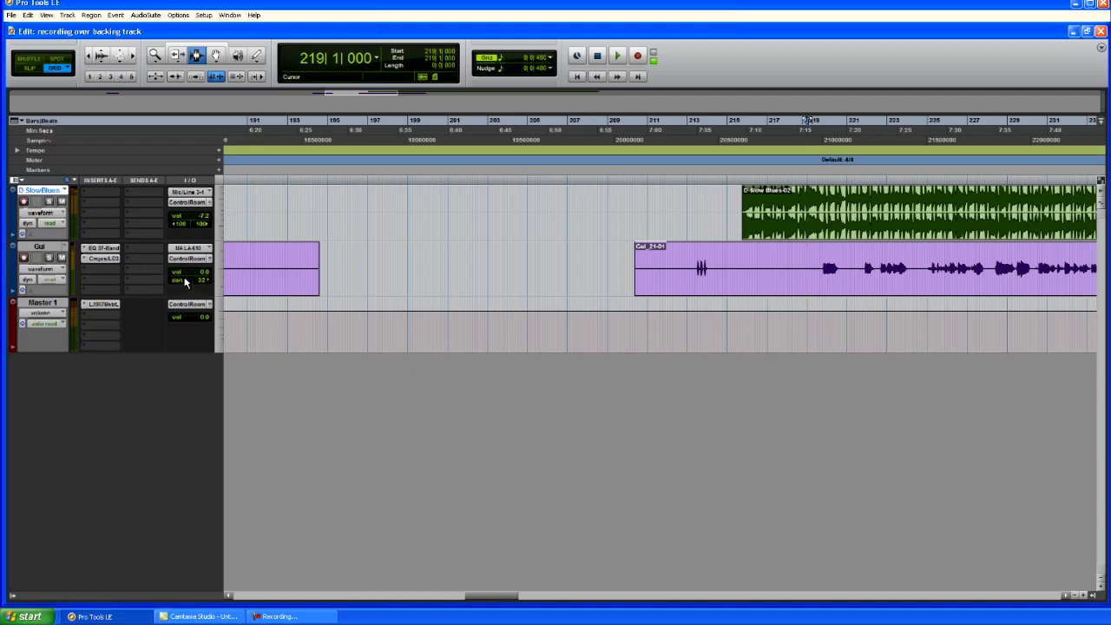
Step: Mark the range from bar 212 to the guitar part's end and open the File menu
left_click(616, 55)
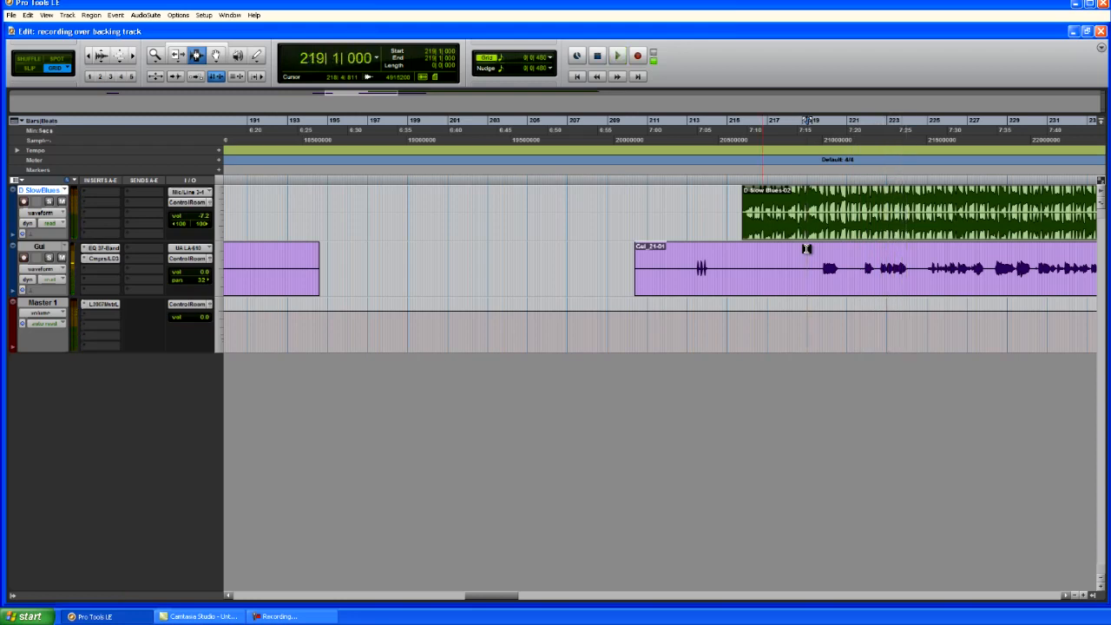
left_click(679, 260)
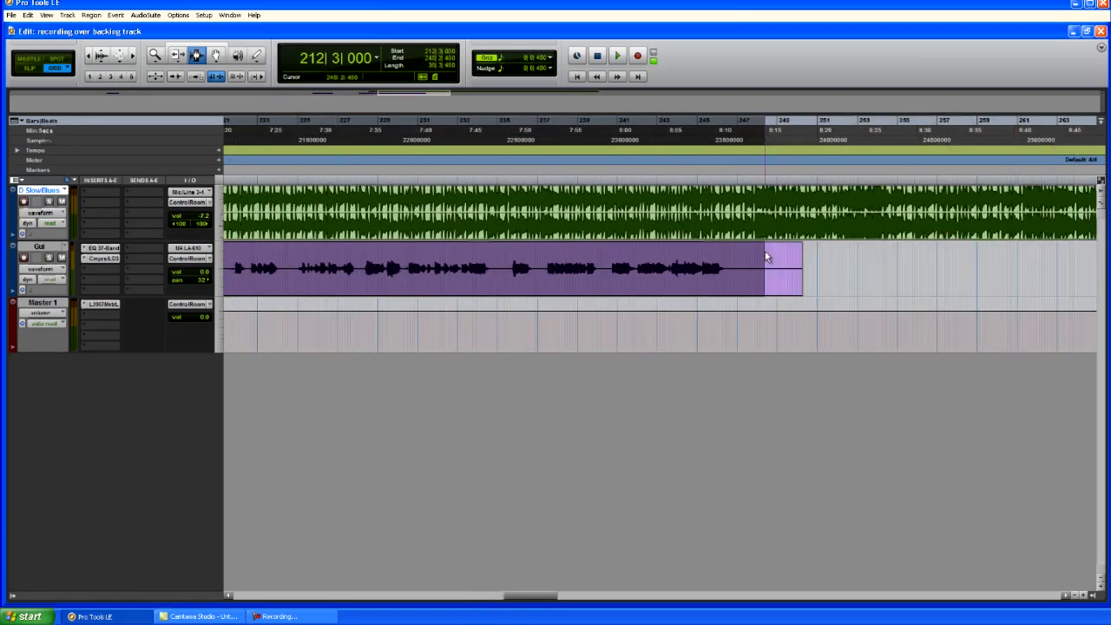
left_click(11, 15)
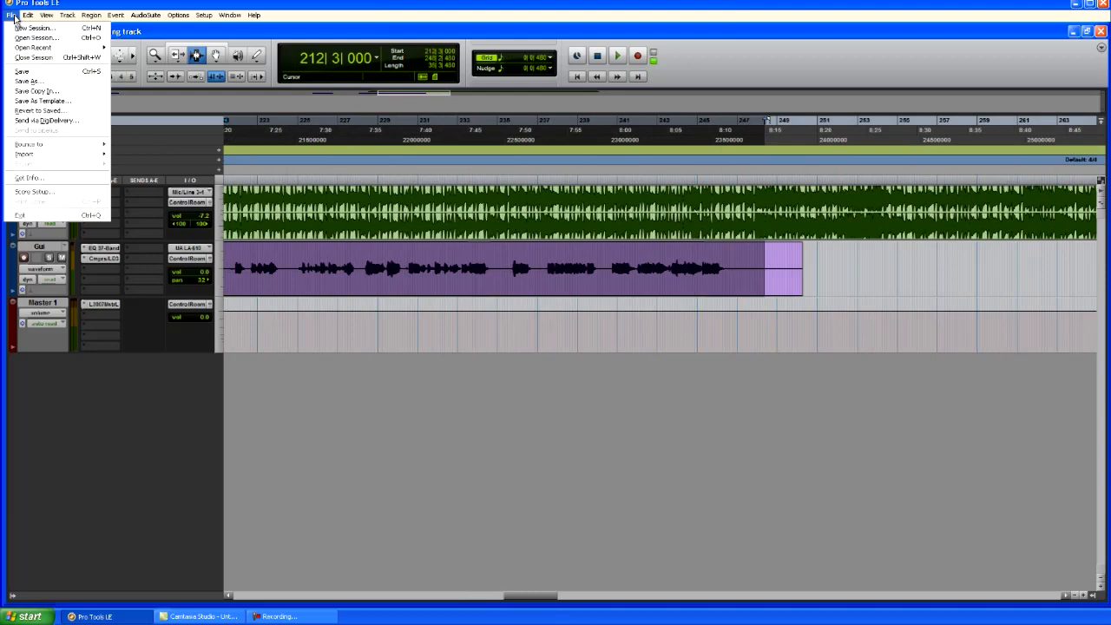
mouse_move(28, 144)
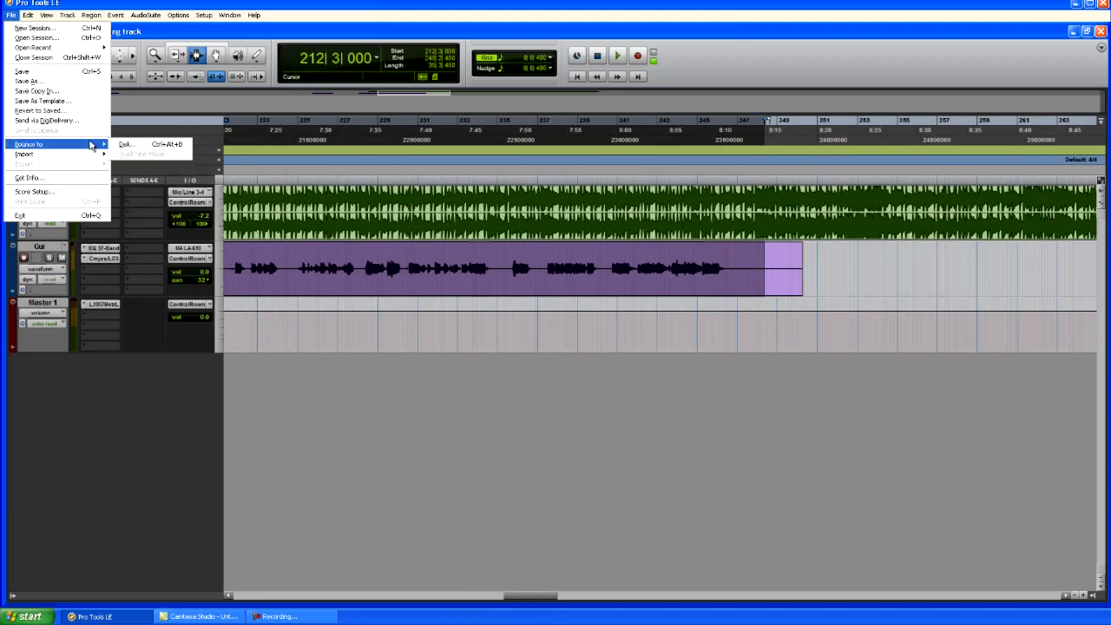
left_click(126, 143)
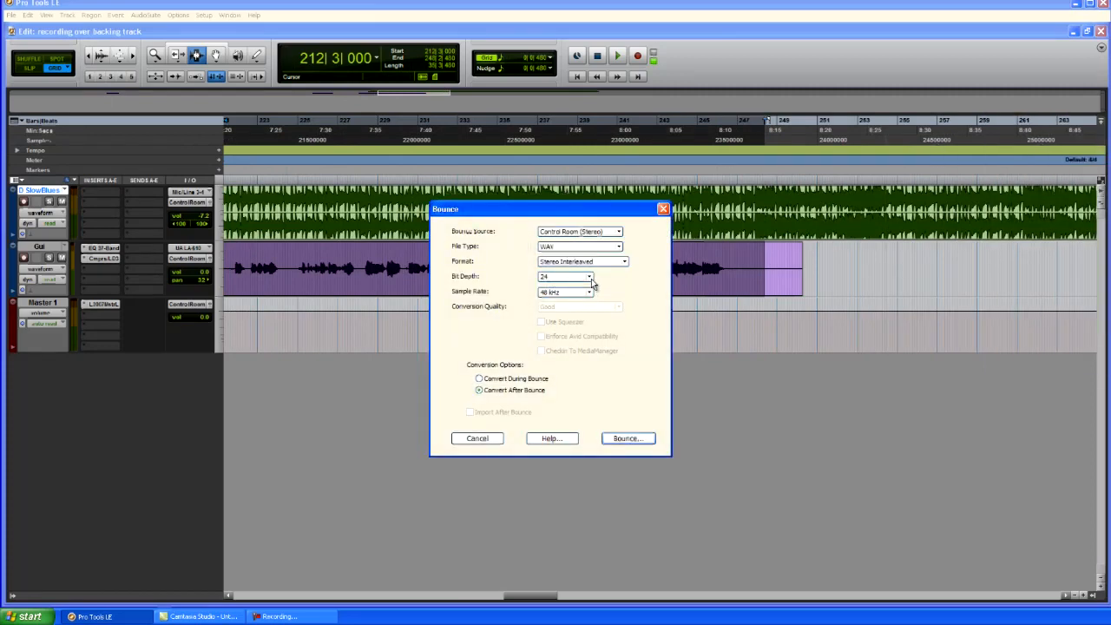
mouse_move(556, 297)
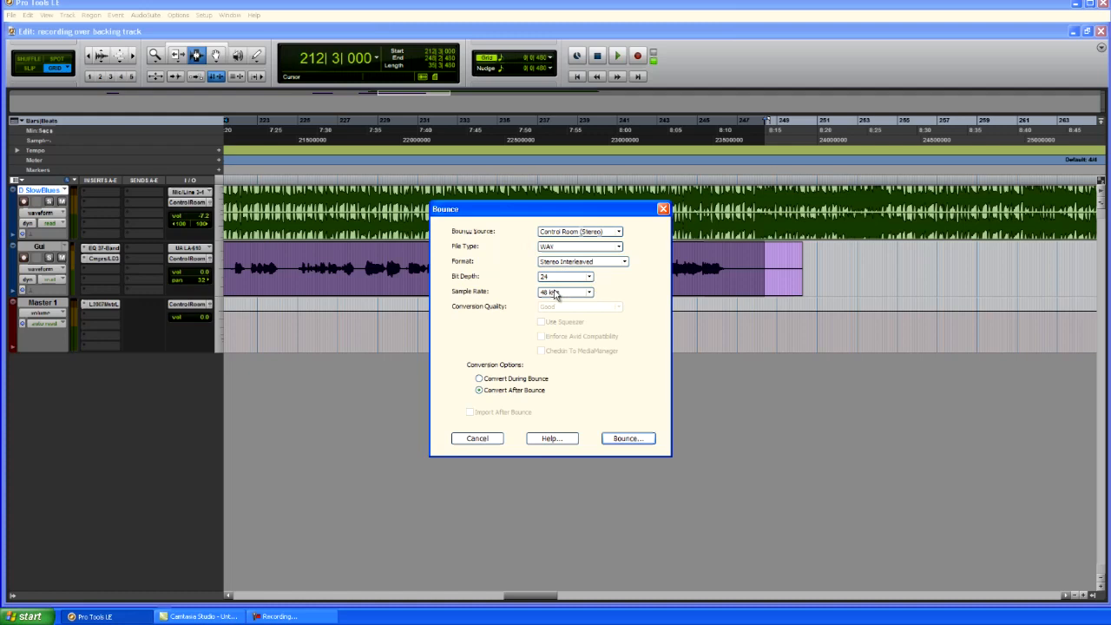
mouse_move(635, 272)
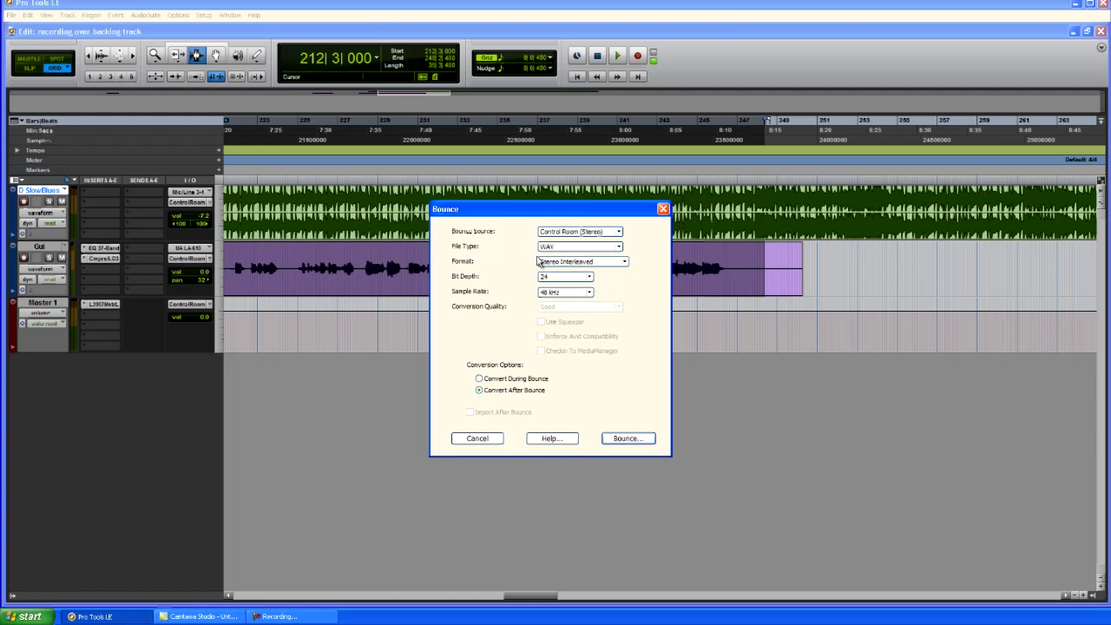
mouse_move(733, 263)
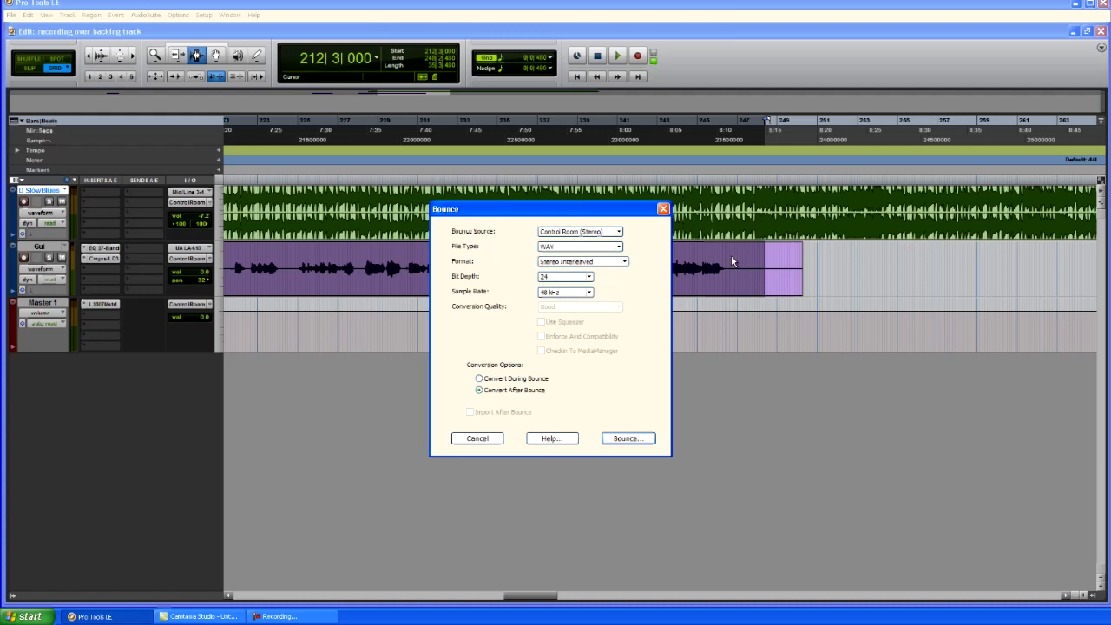
mouse_move(643, 291)
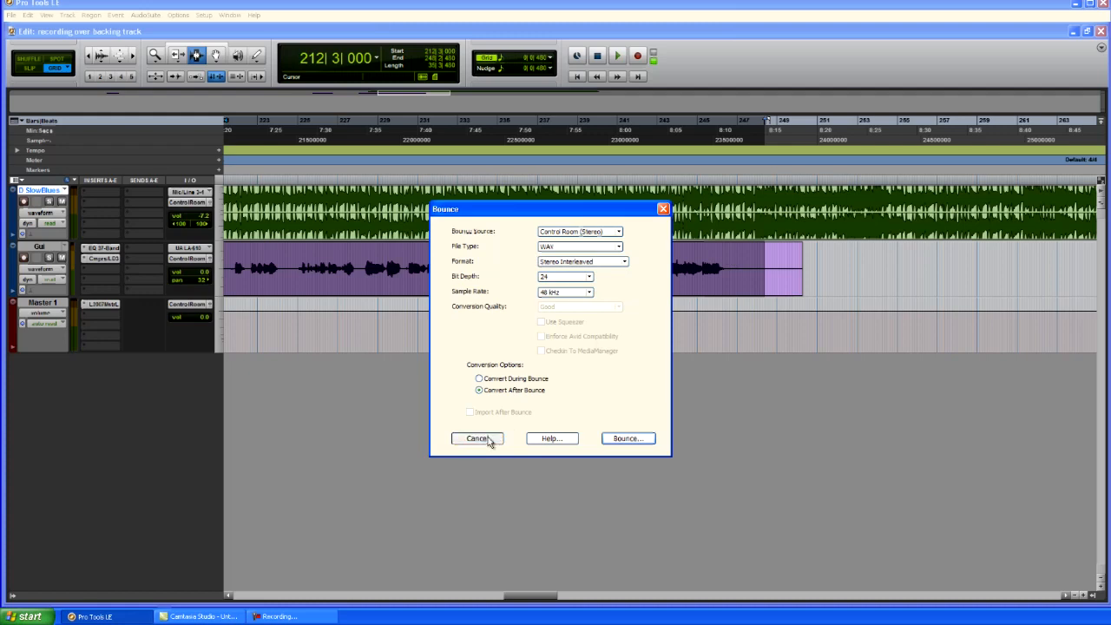
left_click(478, 438)
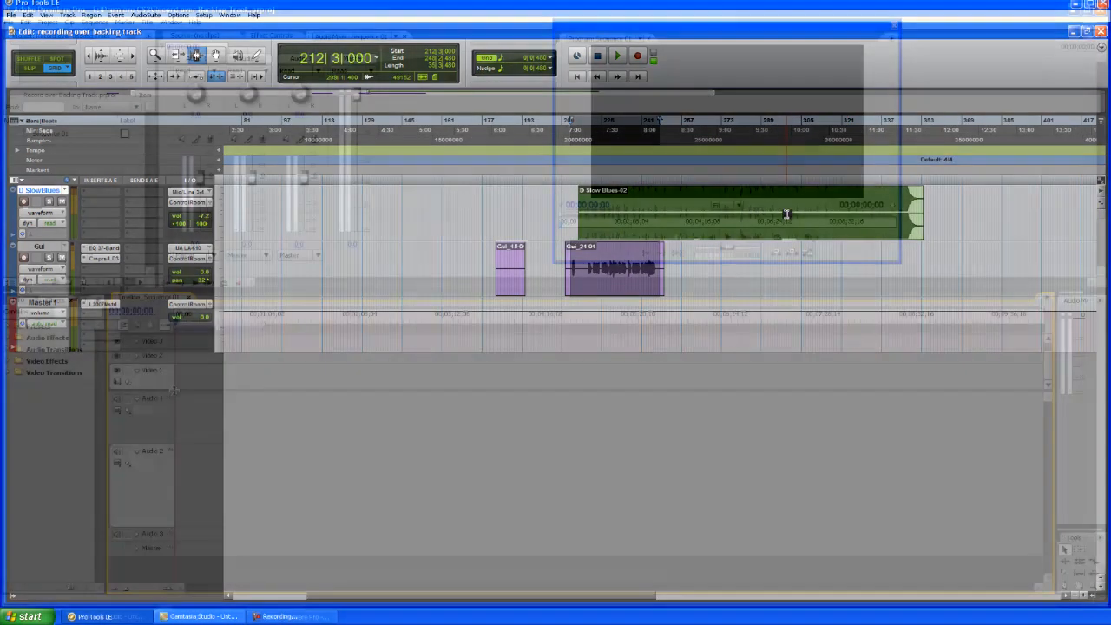
Step: Import backtr.wav from the Pro Tools bounced wav folder into the project
left_click(291, 617)
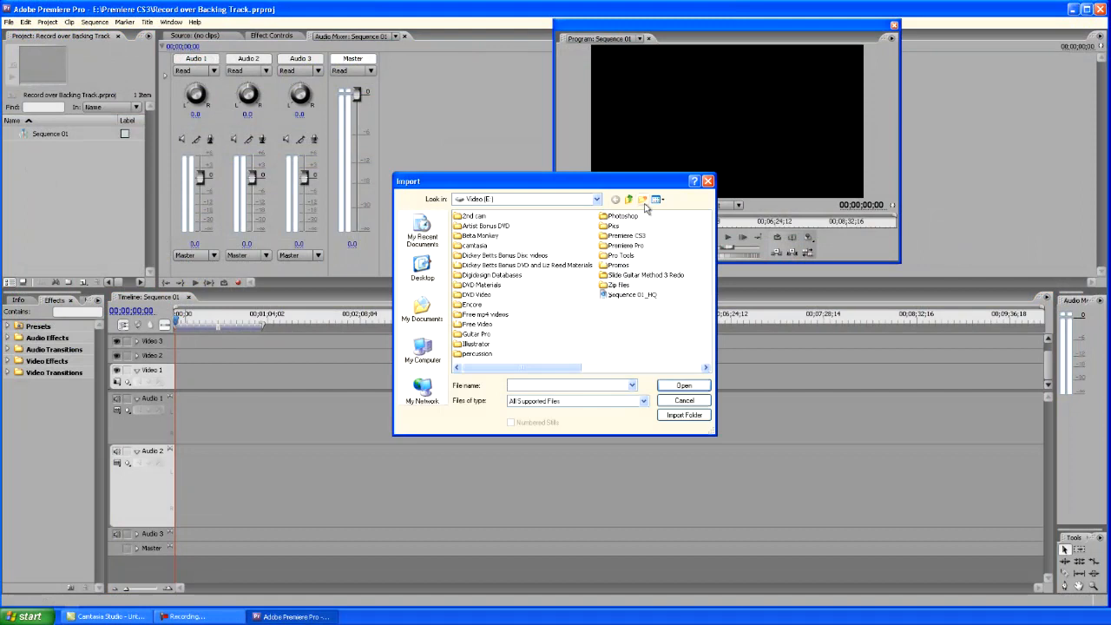
mouse_move(629, 200)
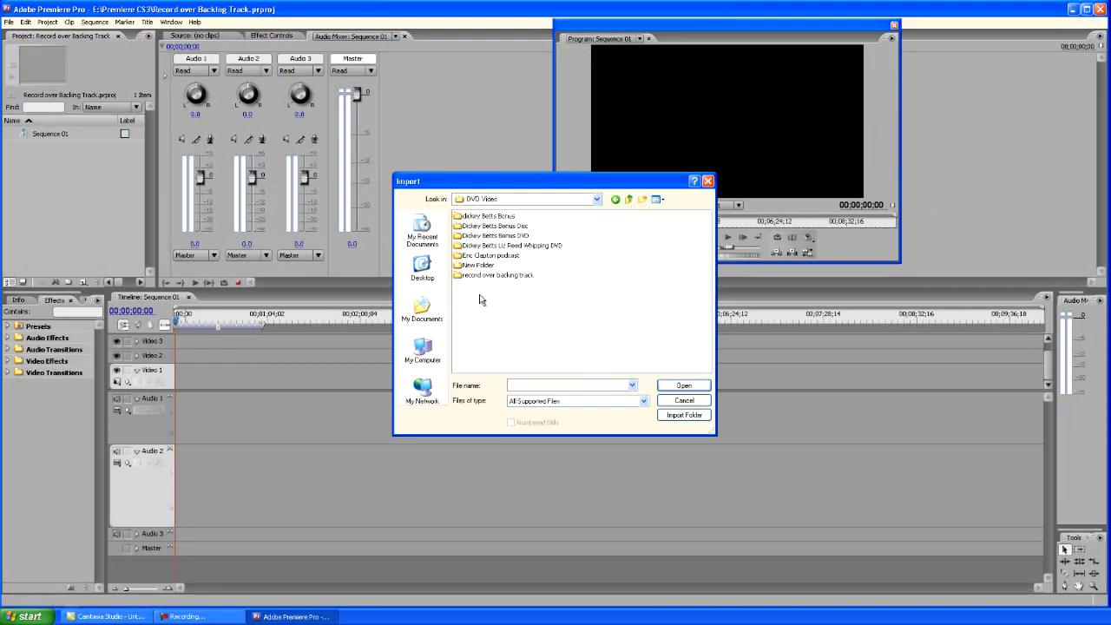
double_click(497, 275)
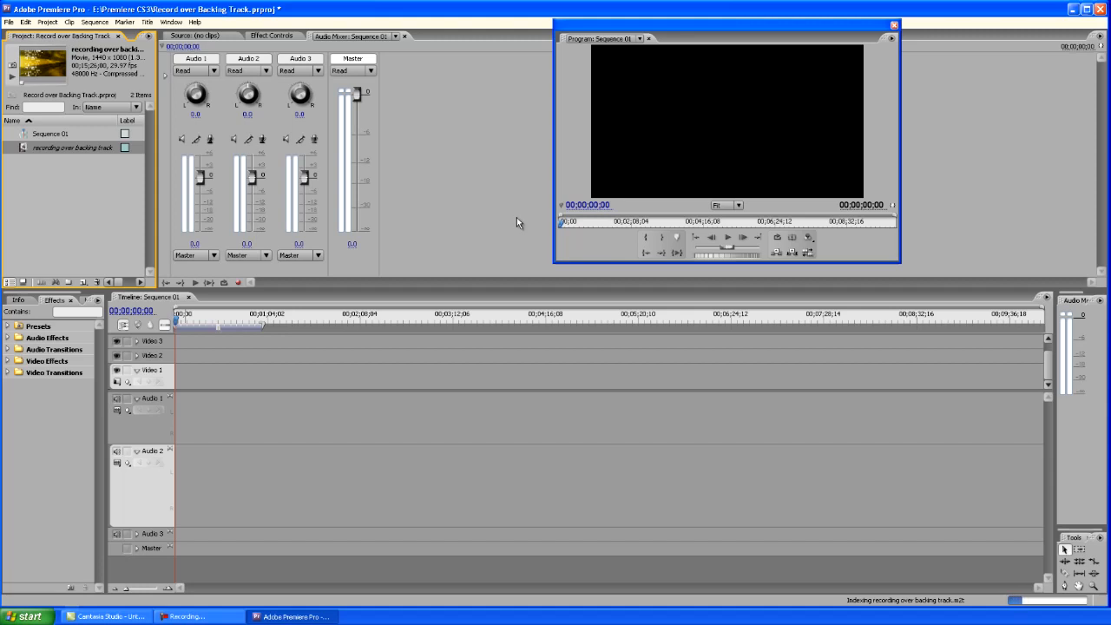
mouse_move(32, 187)
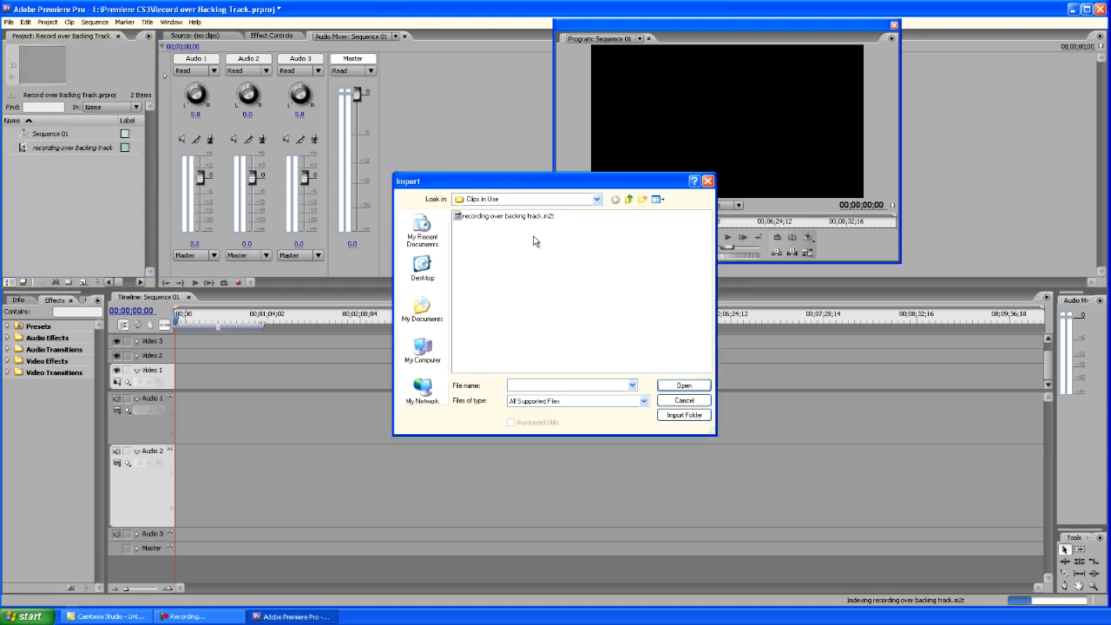
mouse_move(648, 245)
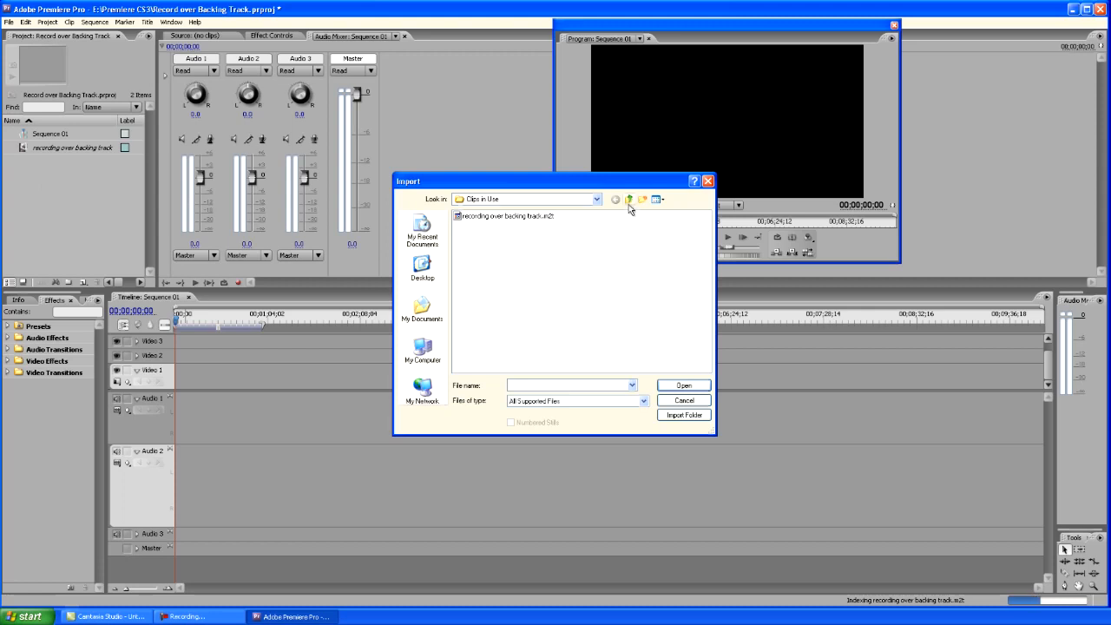
left_click(629, 199)
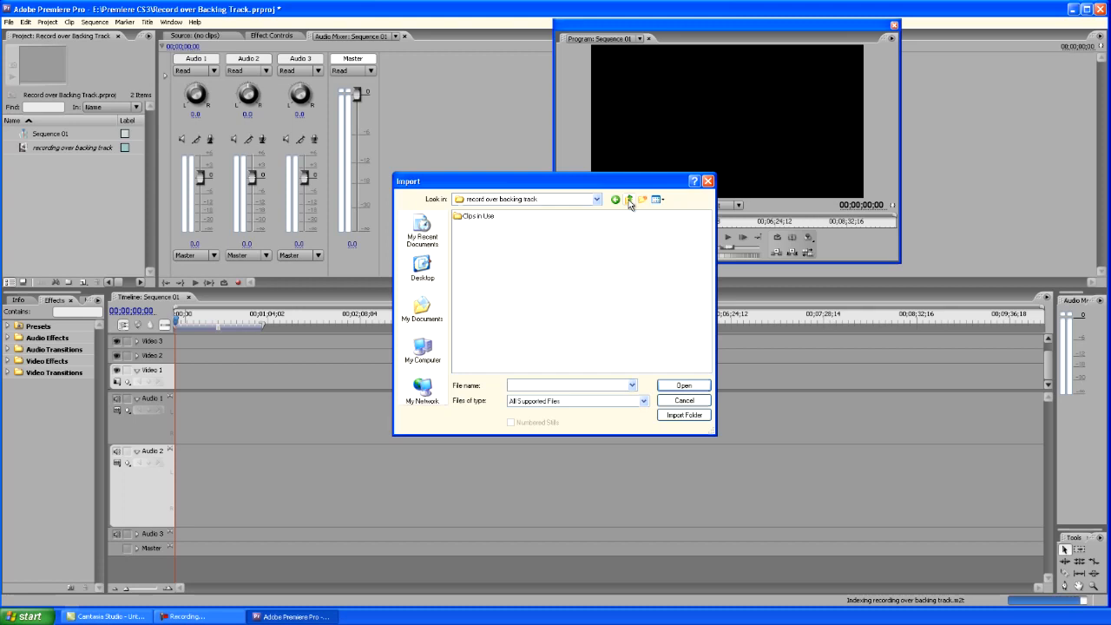
left_click(629, 199)
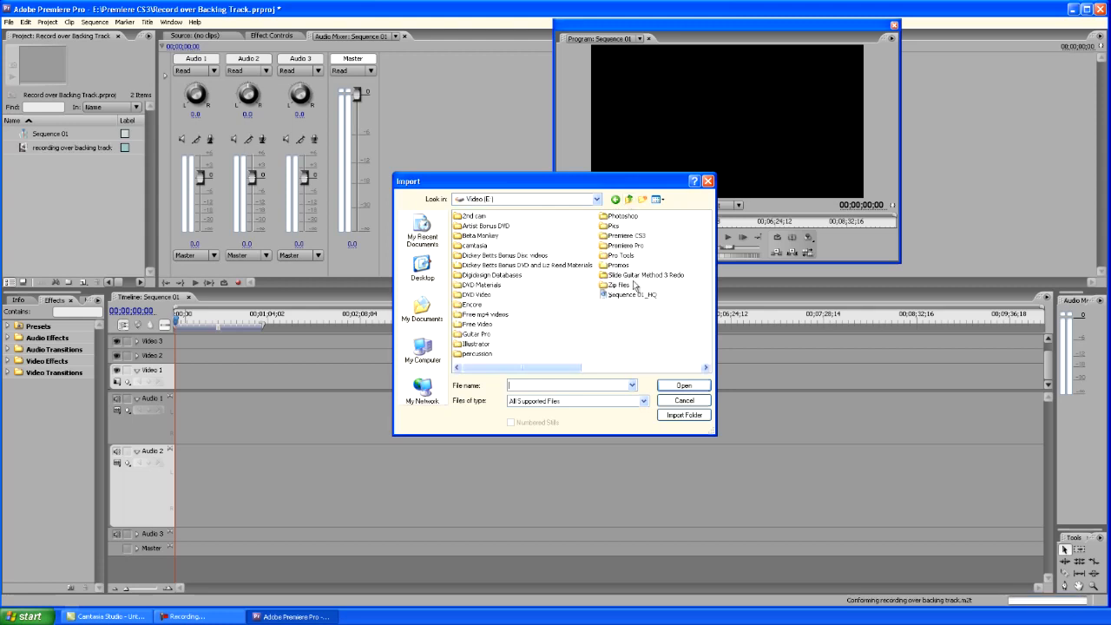
mouse_move(627, 260)
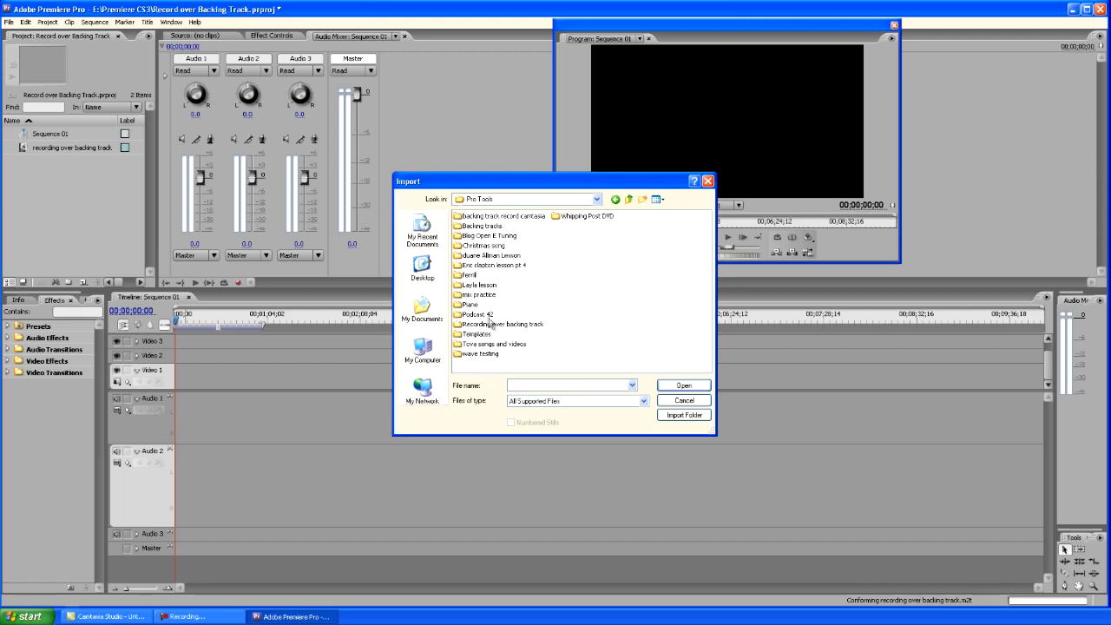
left_click(501, 324)
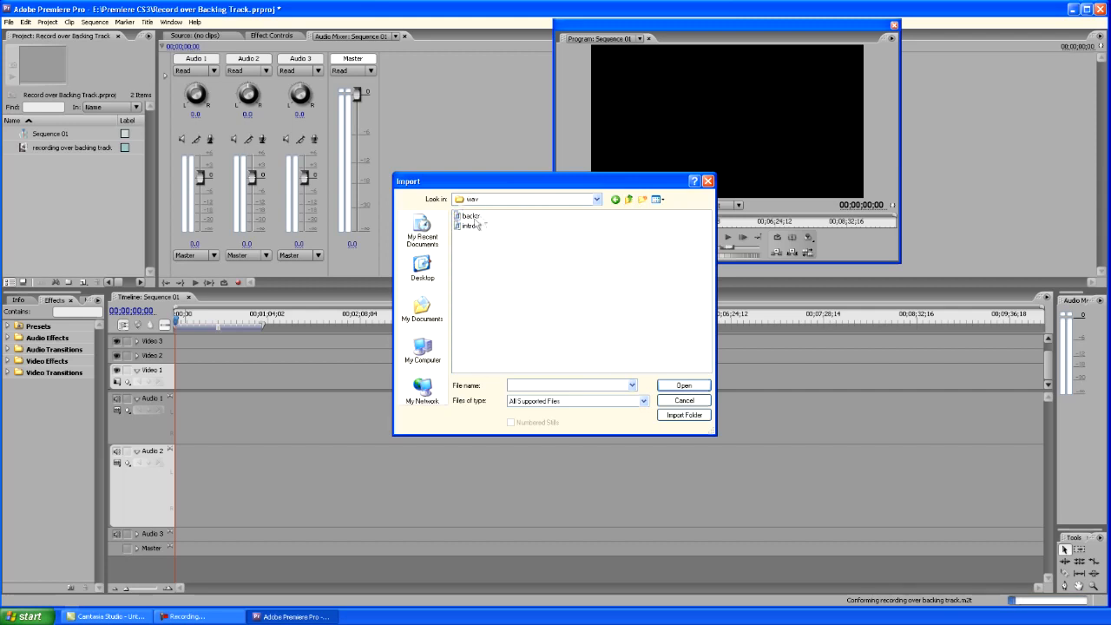
mouse_move(471, 217)
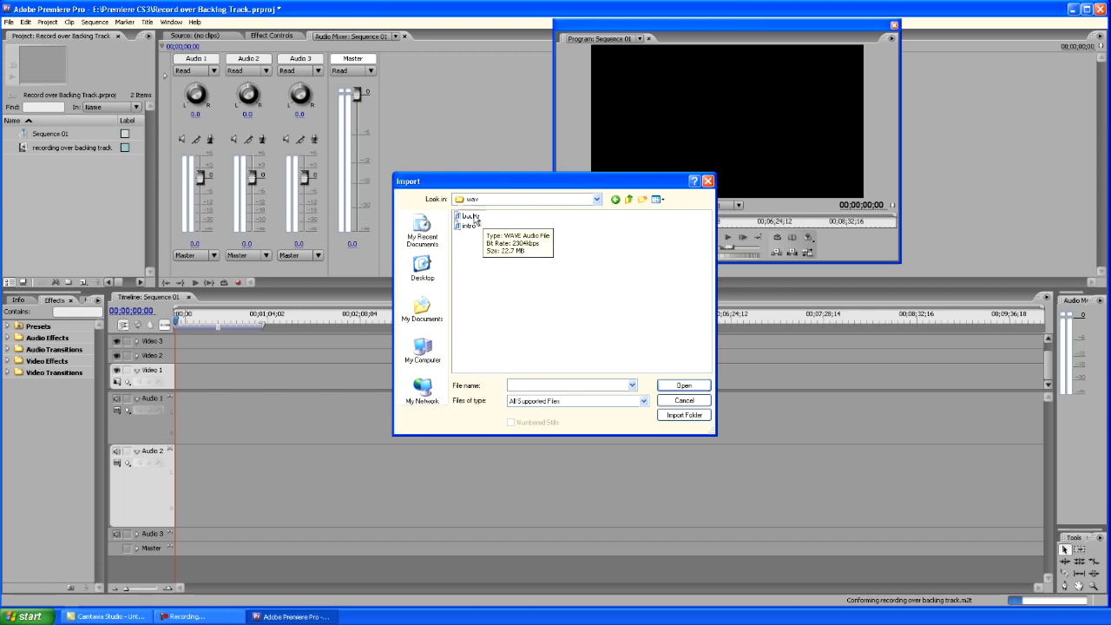
left_click(683, 385)
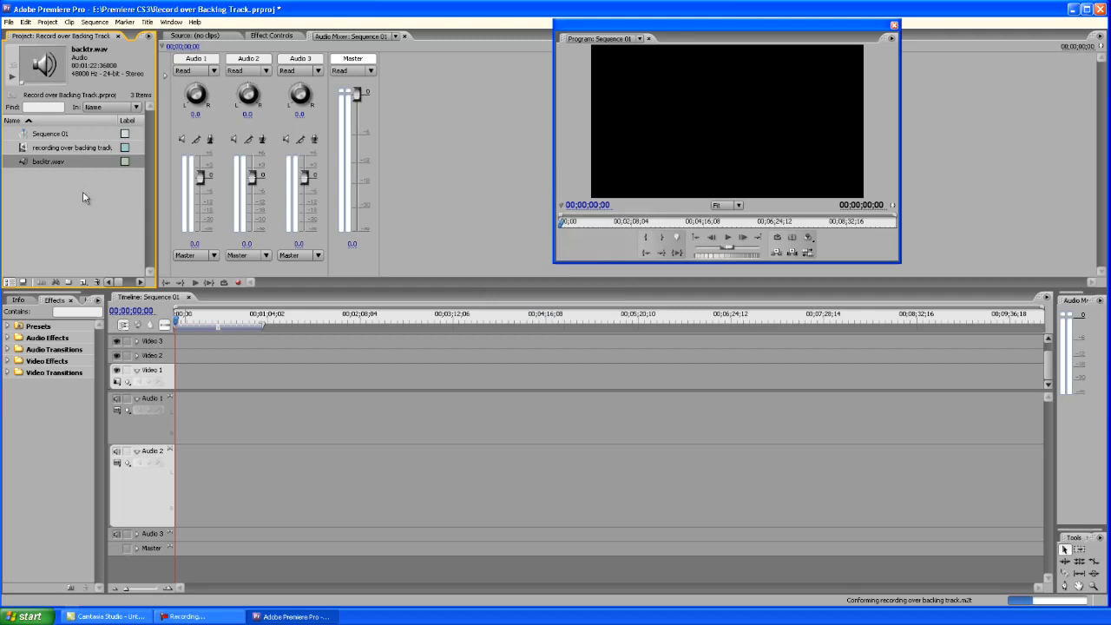
mouse_move(91, 193)
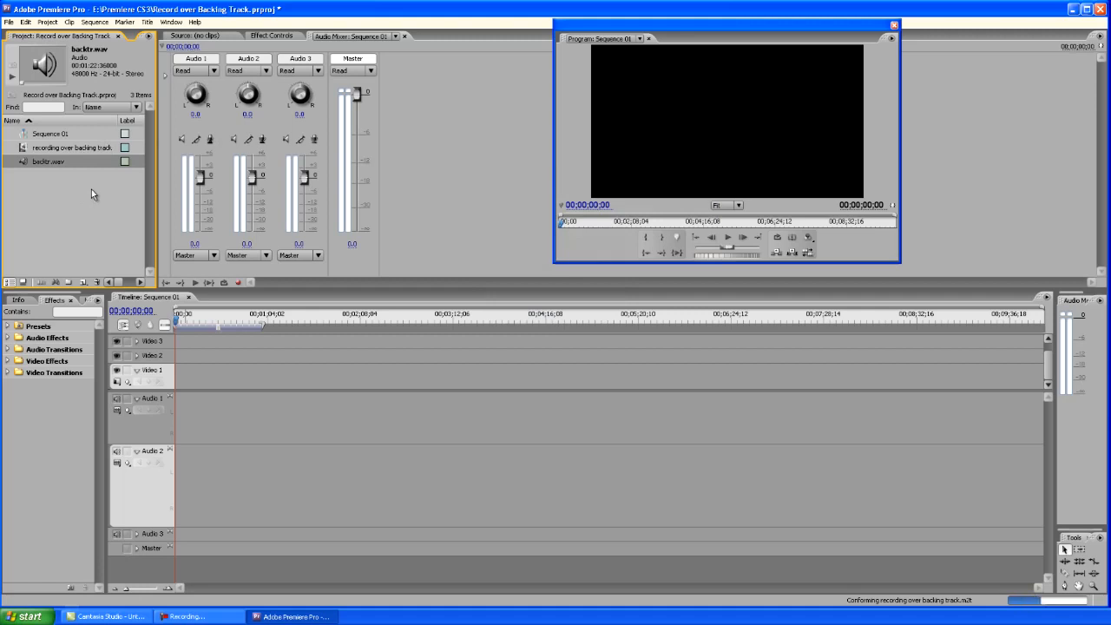
mouse_move(78, 172)
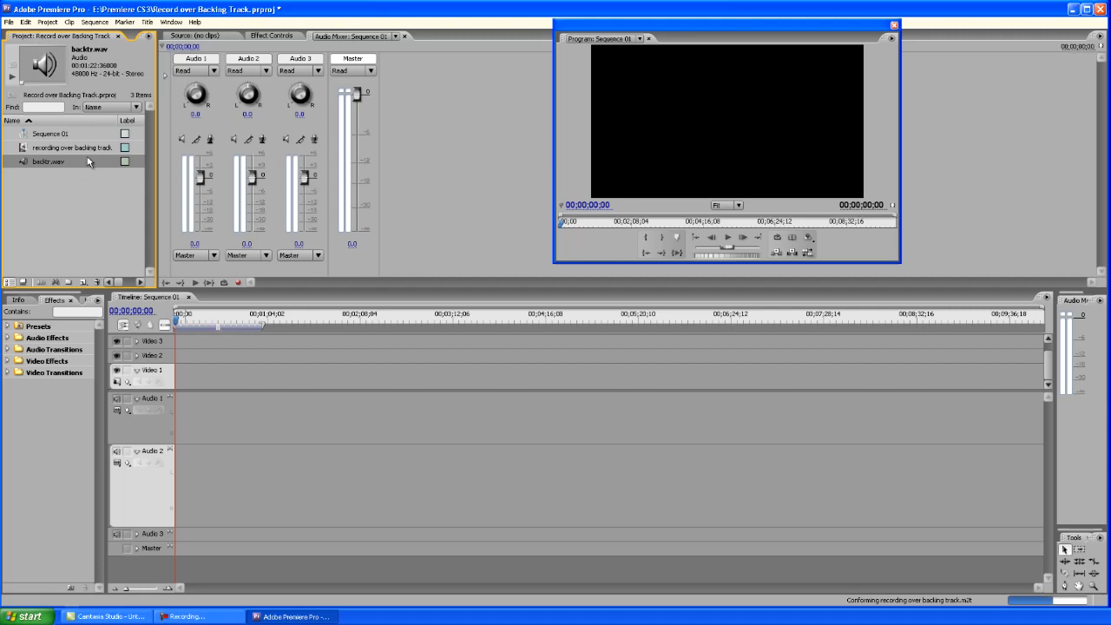
mouse_move(72, 154)
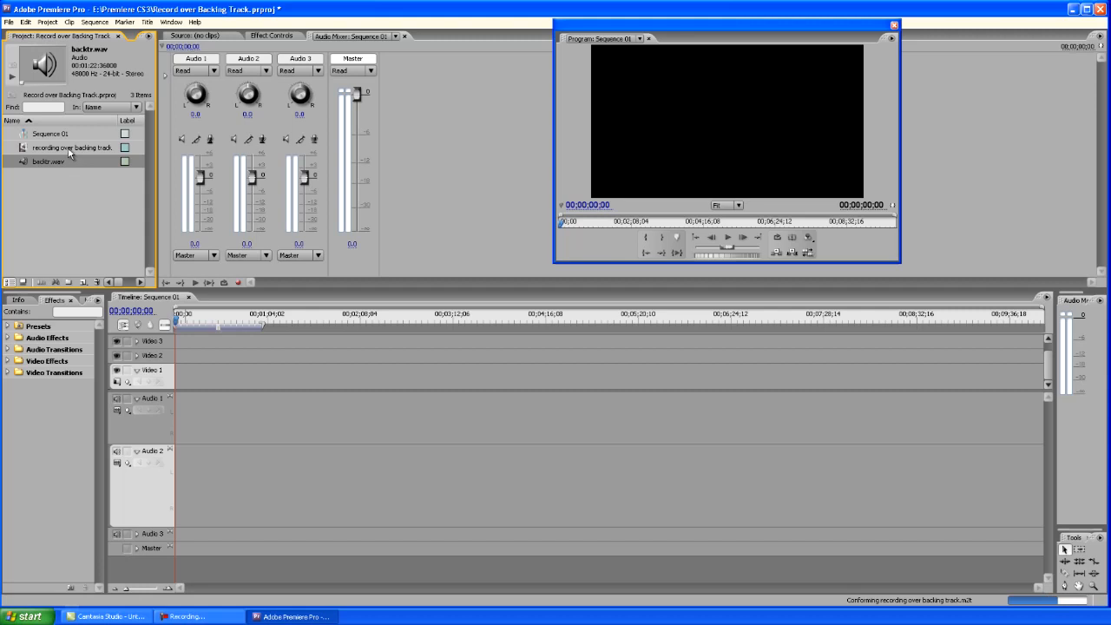
Step: Select the 'recording over backing track' camcorder clip in the Project panel
left_click(71, 147)
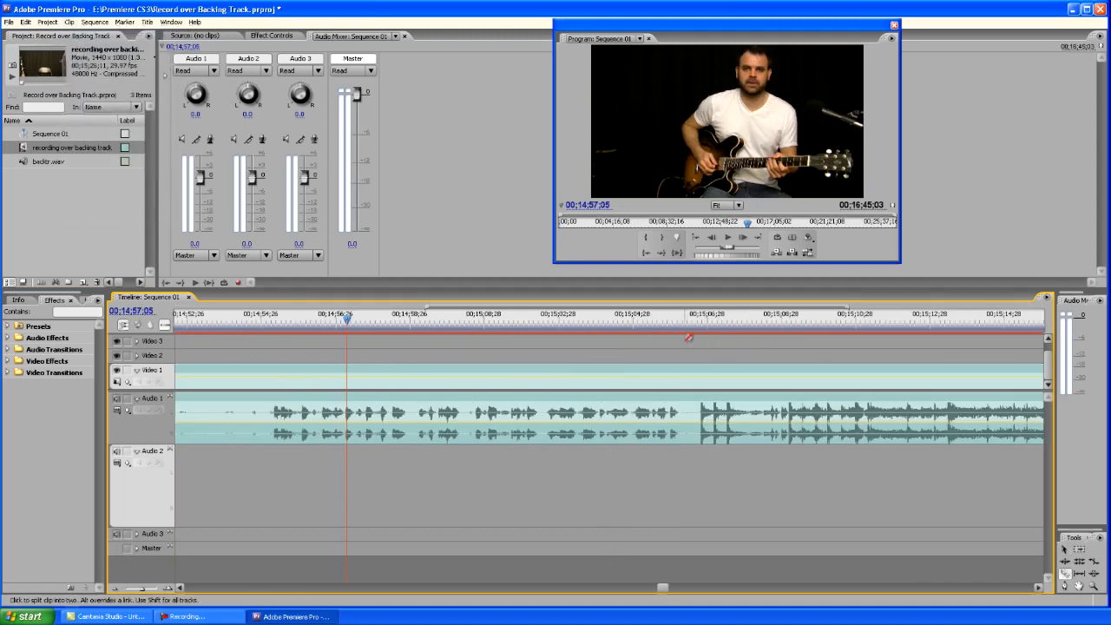
left_click(692, 319)
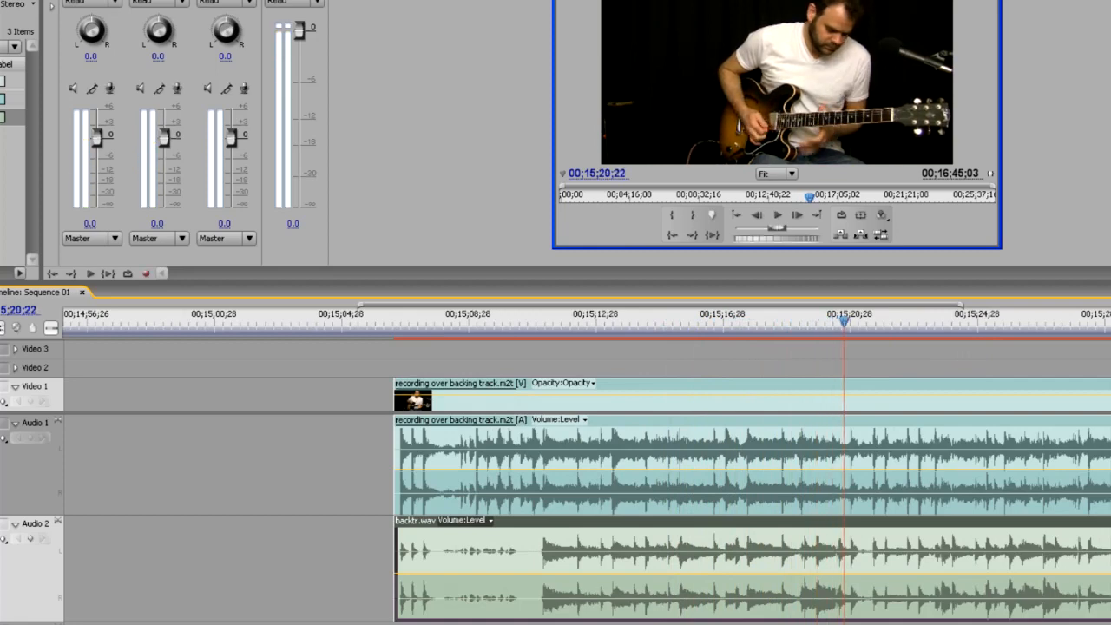
mouse_move(438, 553)
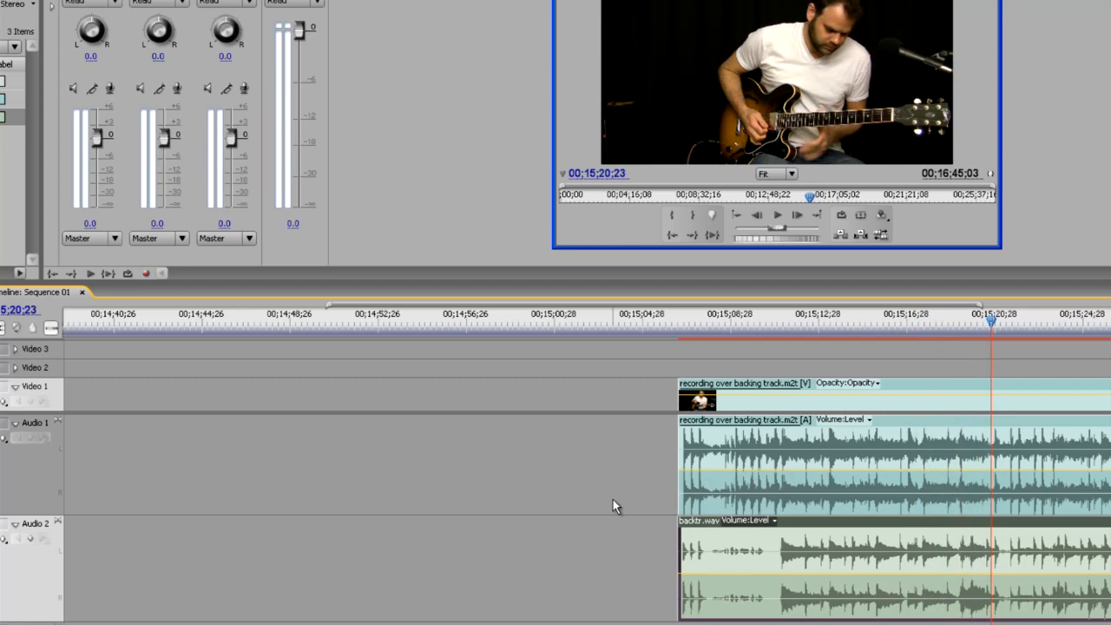
mouse_move(174, 431)
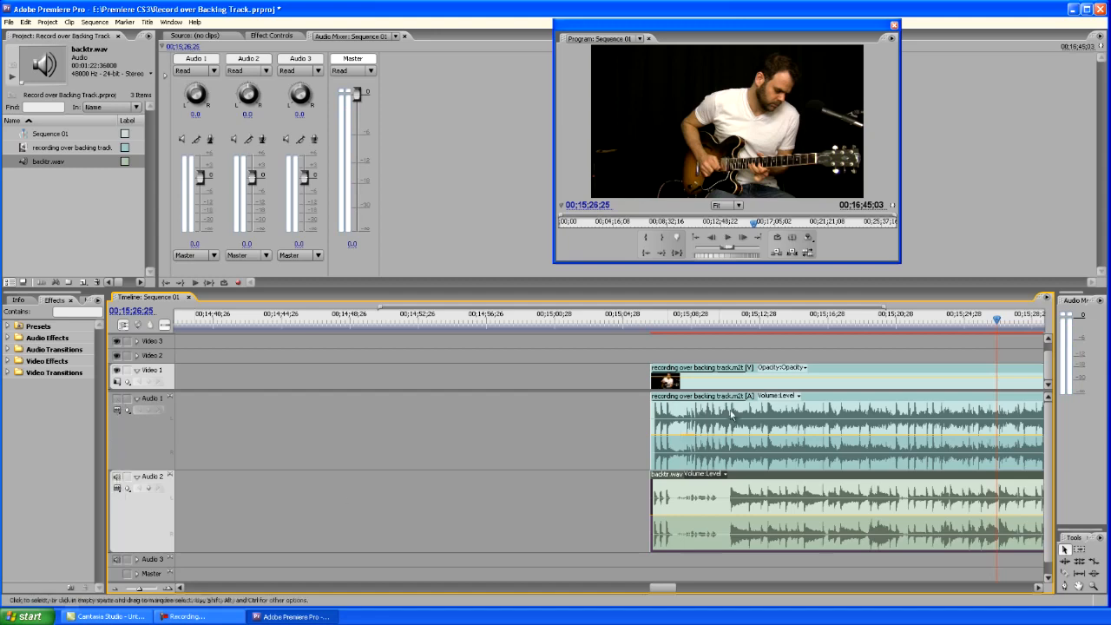
Step: Select the camcorder clip on the timeline and save the project
left_click(895, 322)
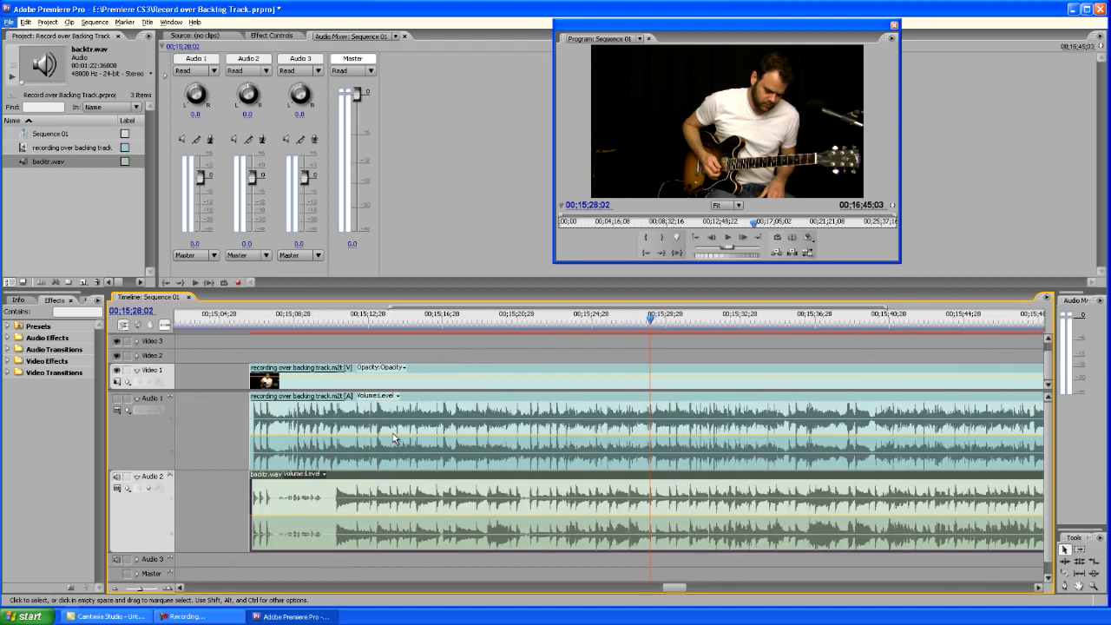
mouse_move(393, 439)
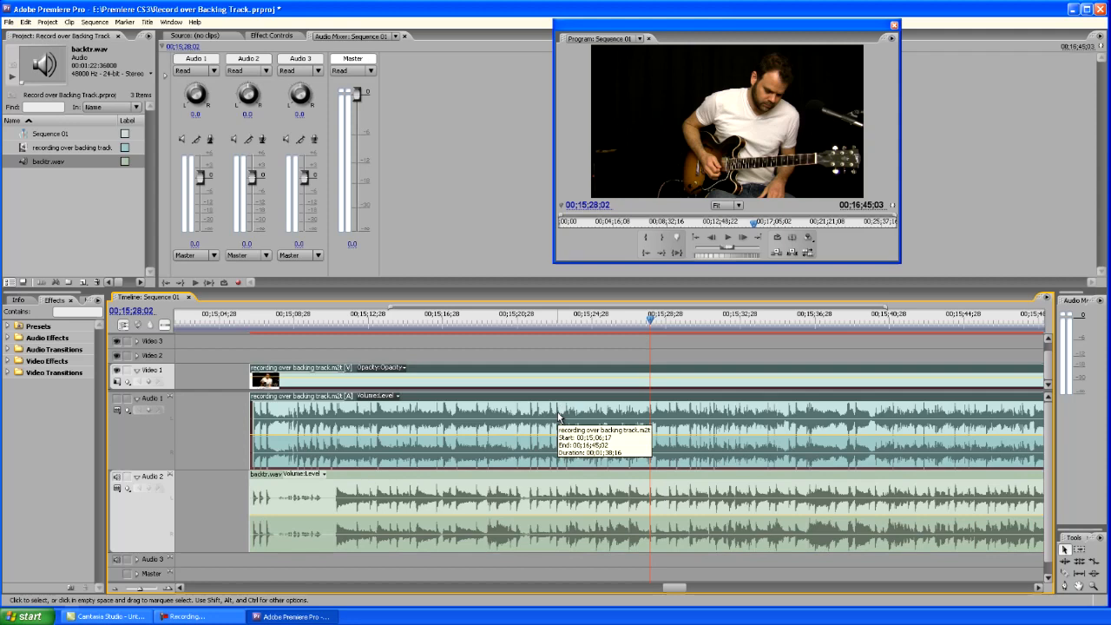
key("ctrl+s")
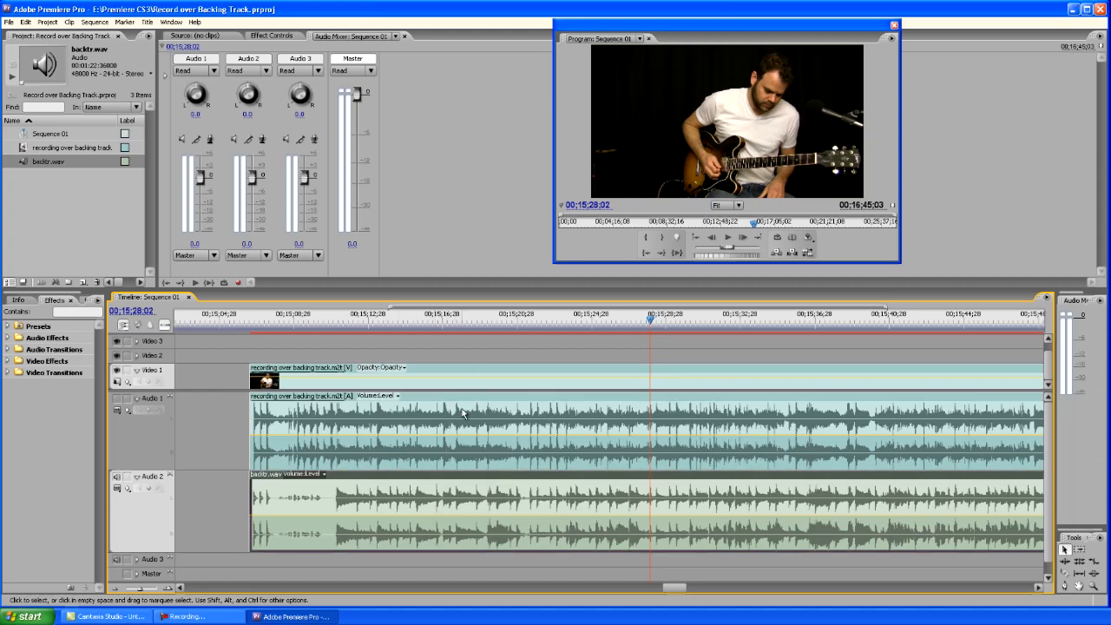
mouse_move(464, 415)
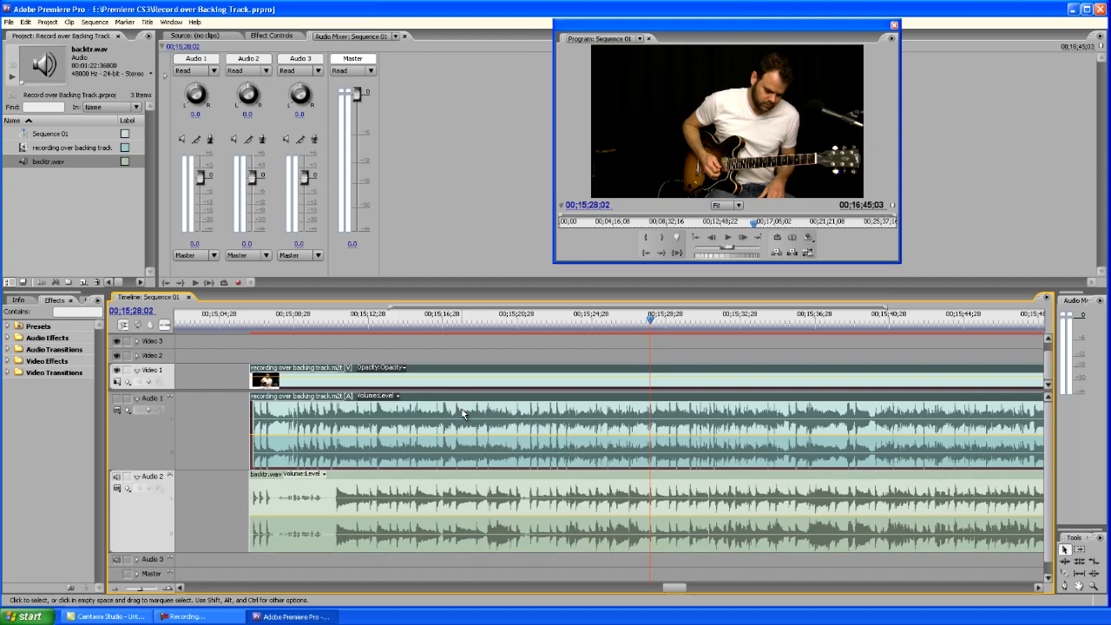
mouse_move(480, 330)
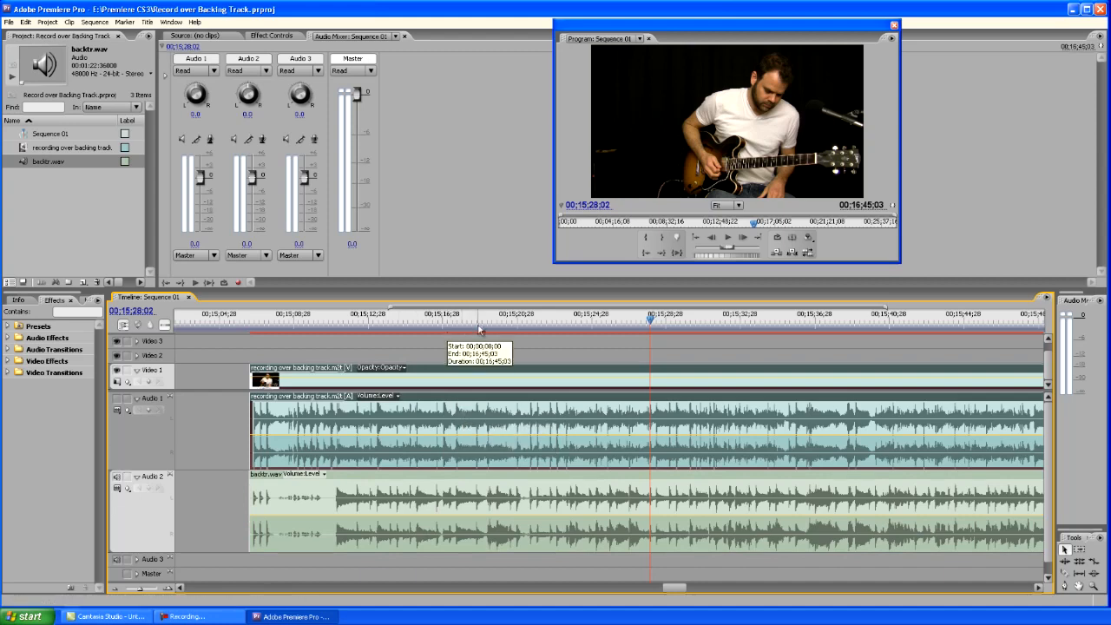
mouse_move(633, 399)
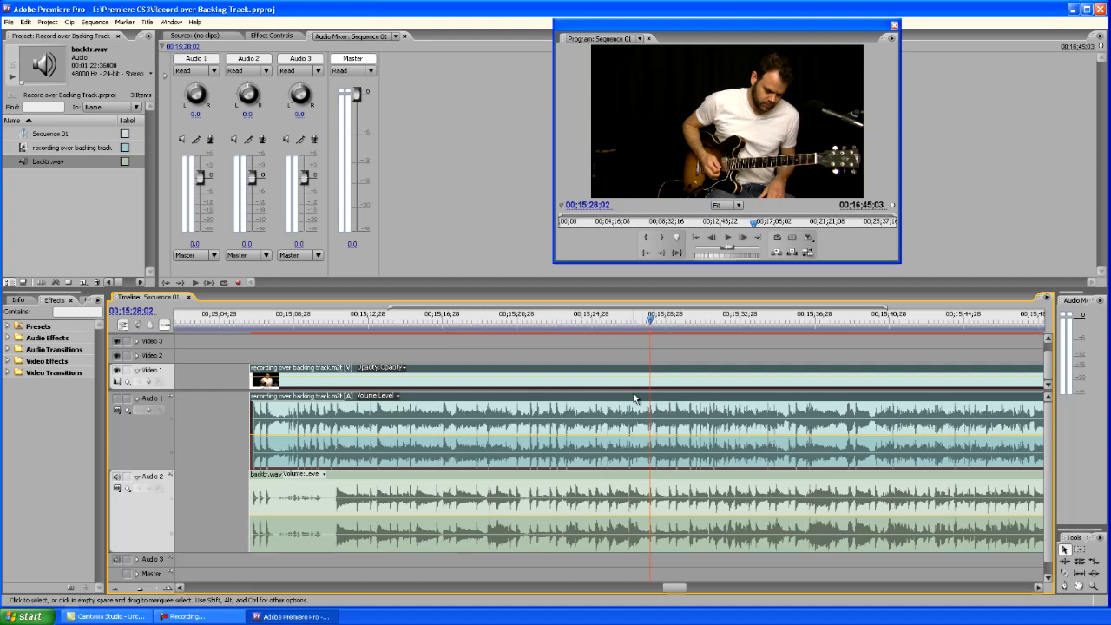
mouse_move(635, 422)
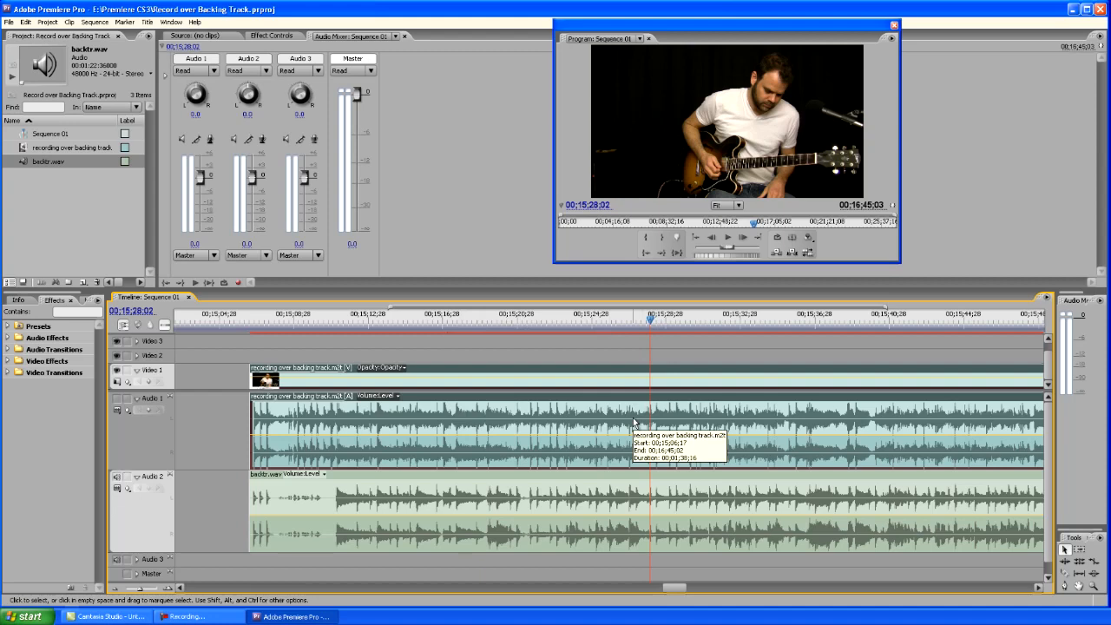
mouse_move(633, 424)
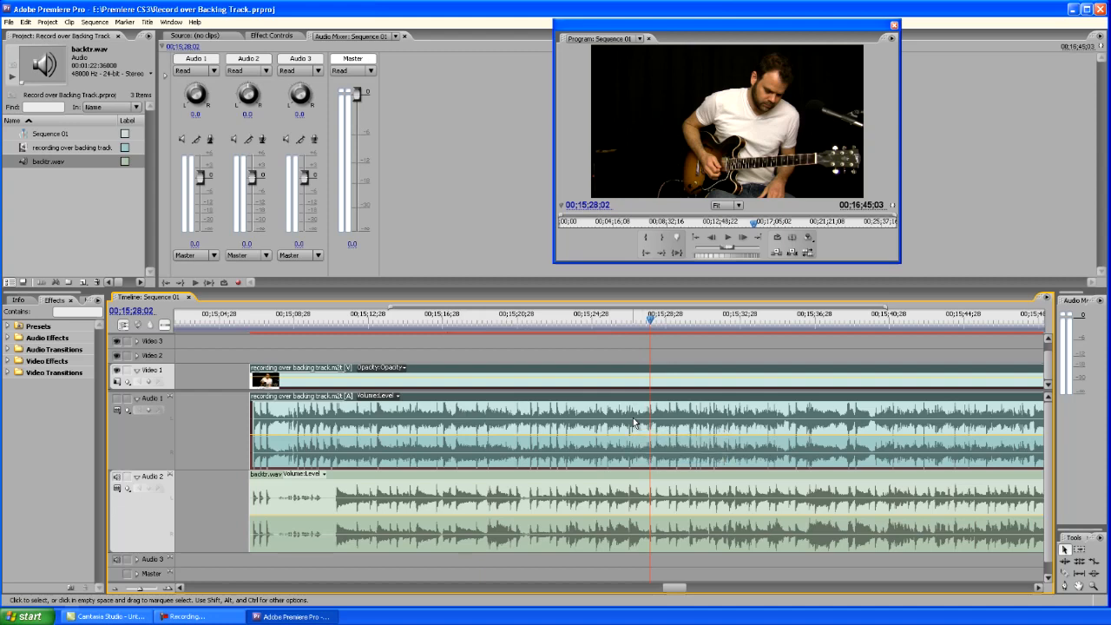